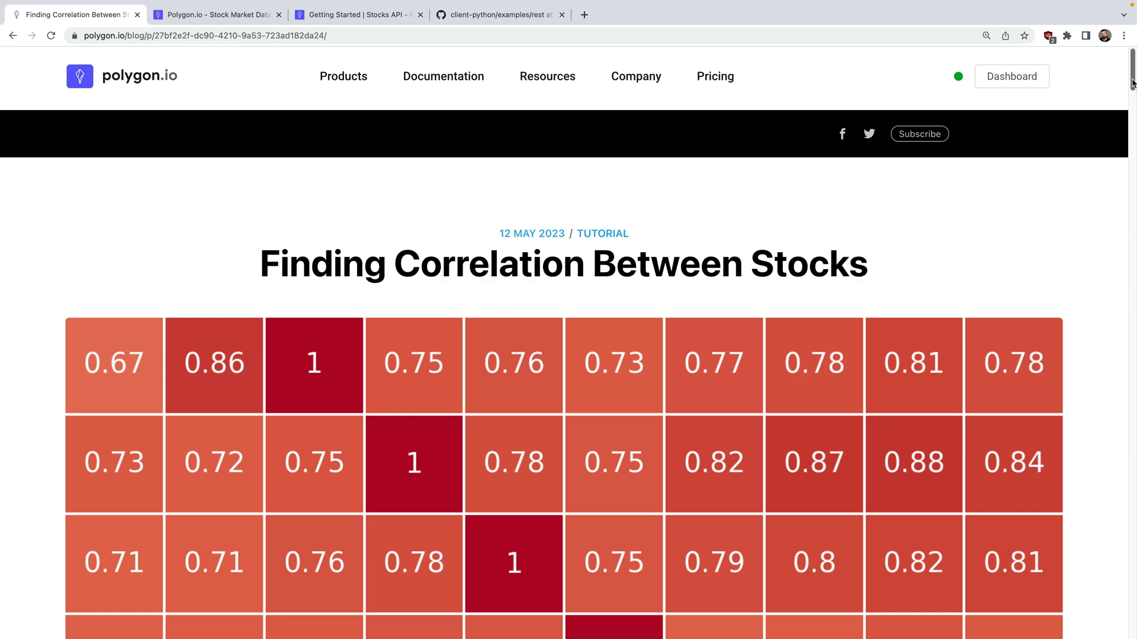
Step: Finish paging down the current tab and switch to the Polygon.io homepage
scroll("down", 3)
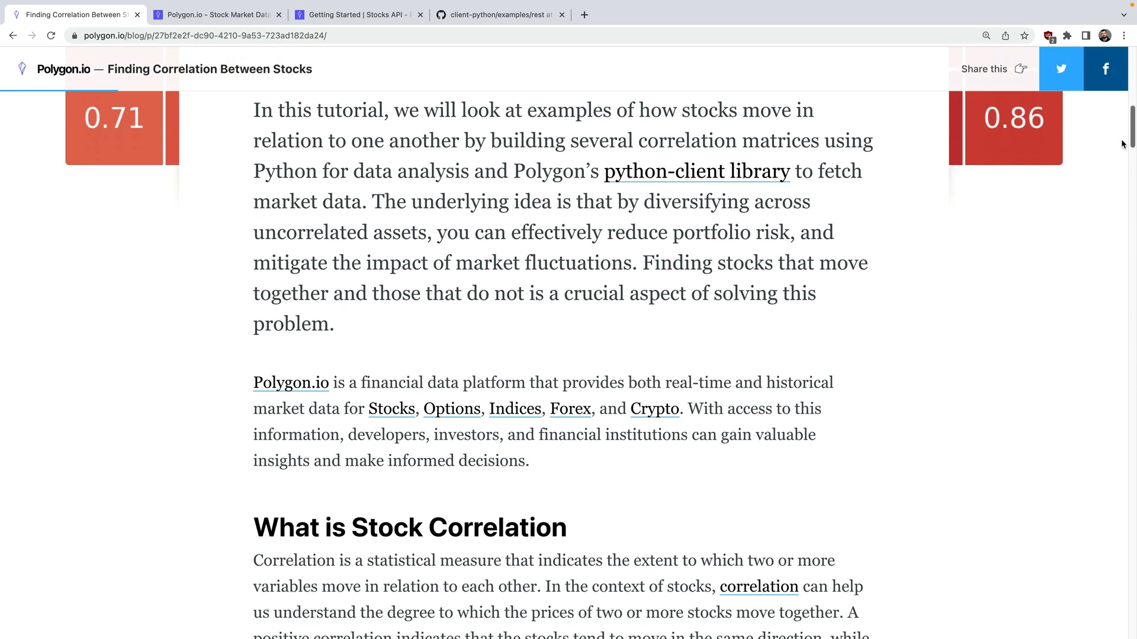
scroll("down", 3)
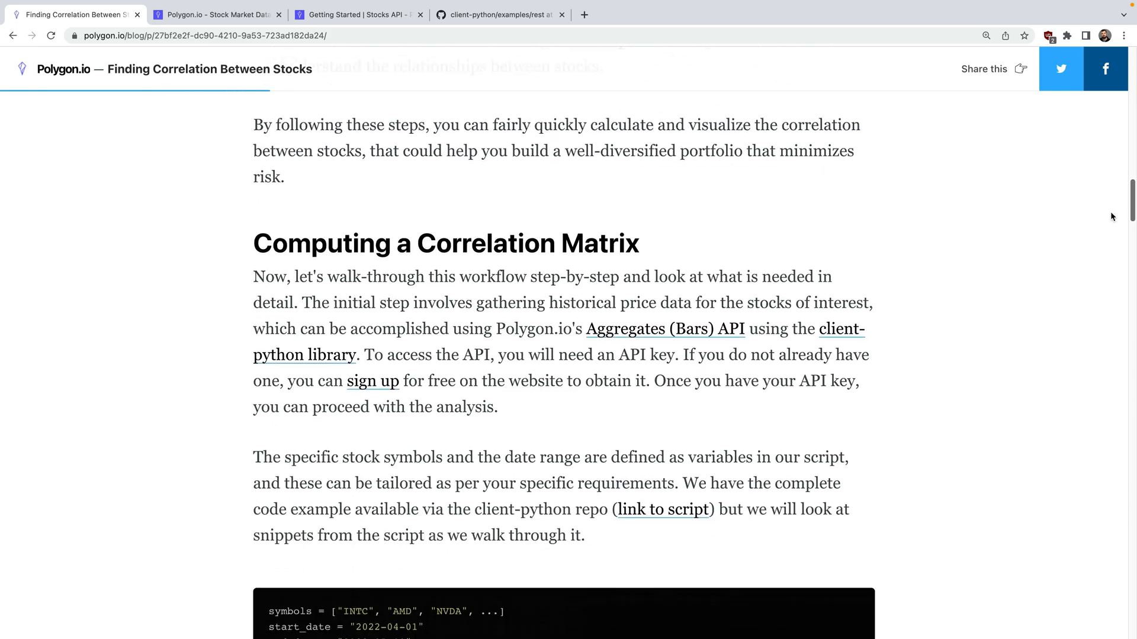
scroll("down", 3)
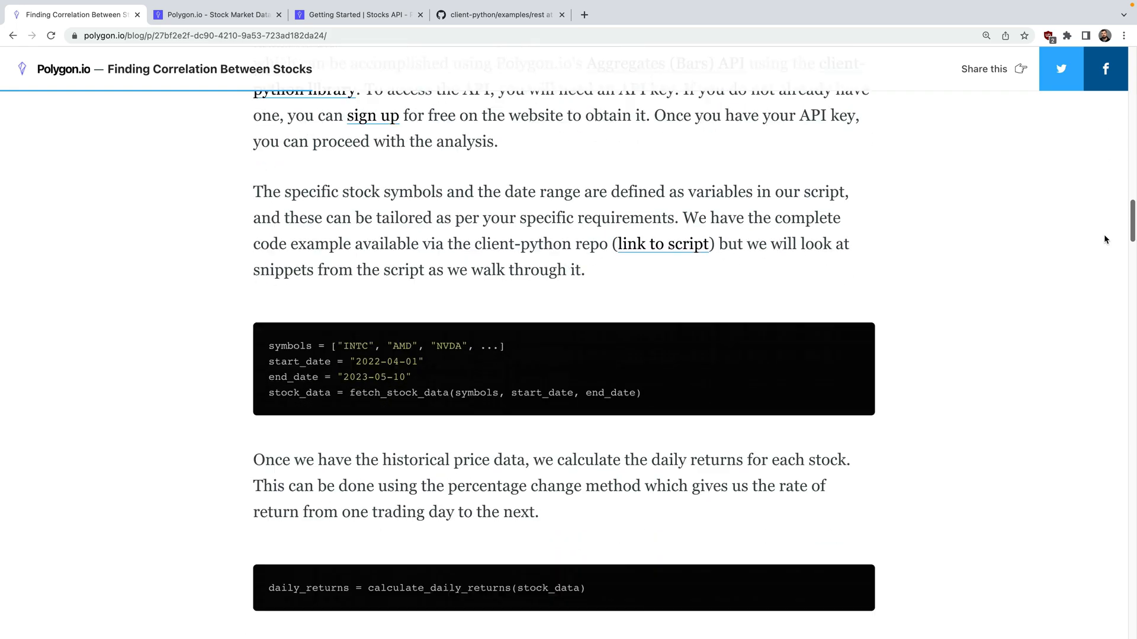
scroll("down", 3)
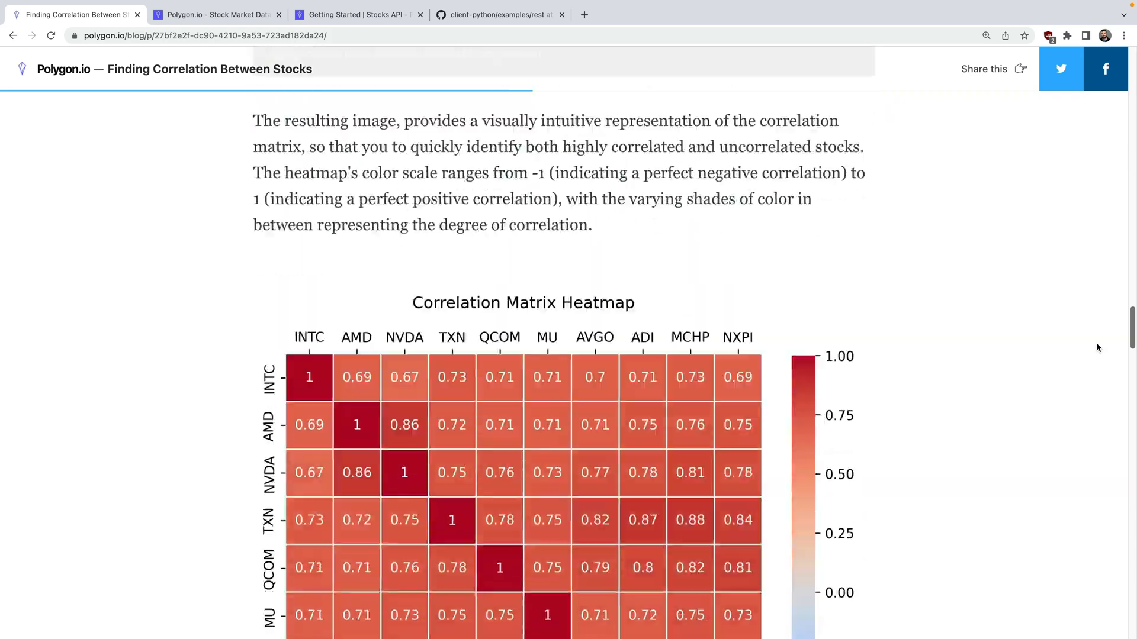
scroll("down", 3)
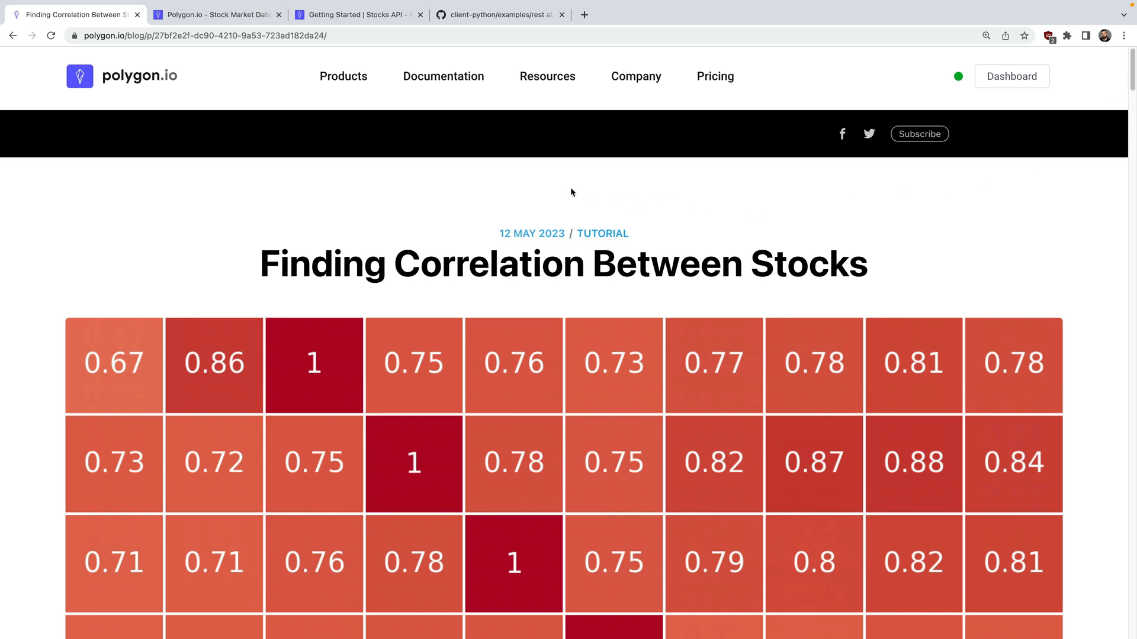
left_click(214, 14)
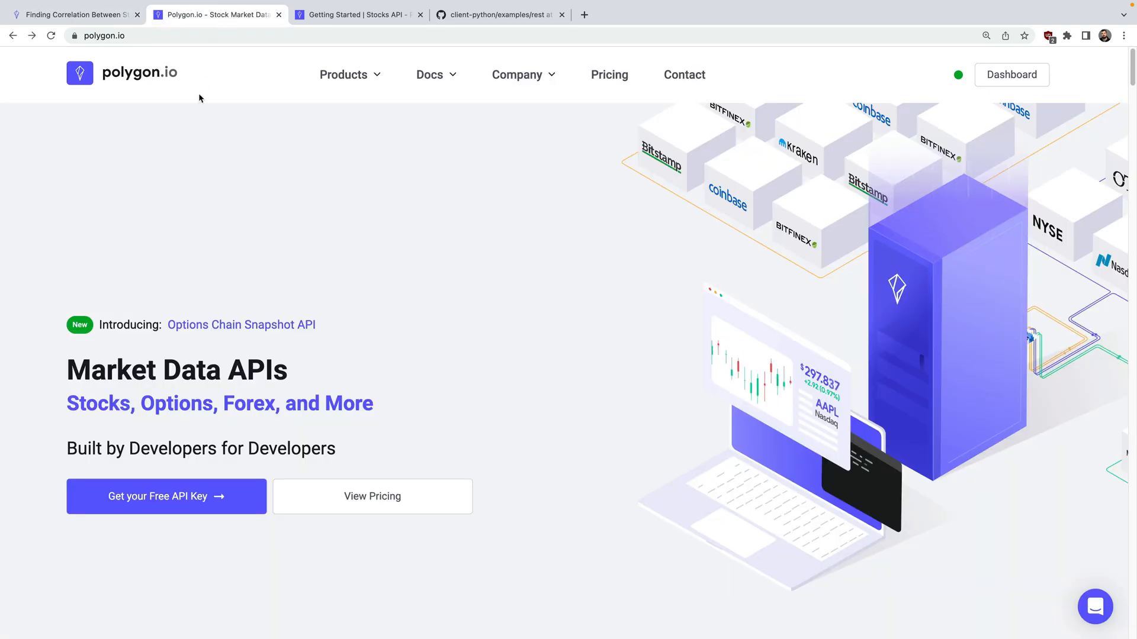
mouse_move(616, 240)
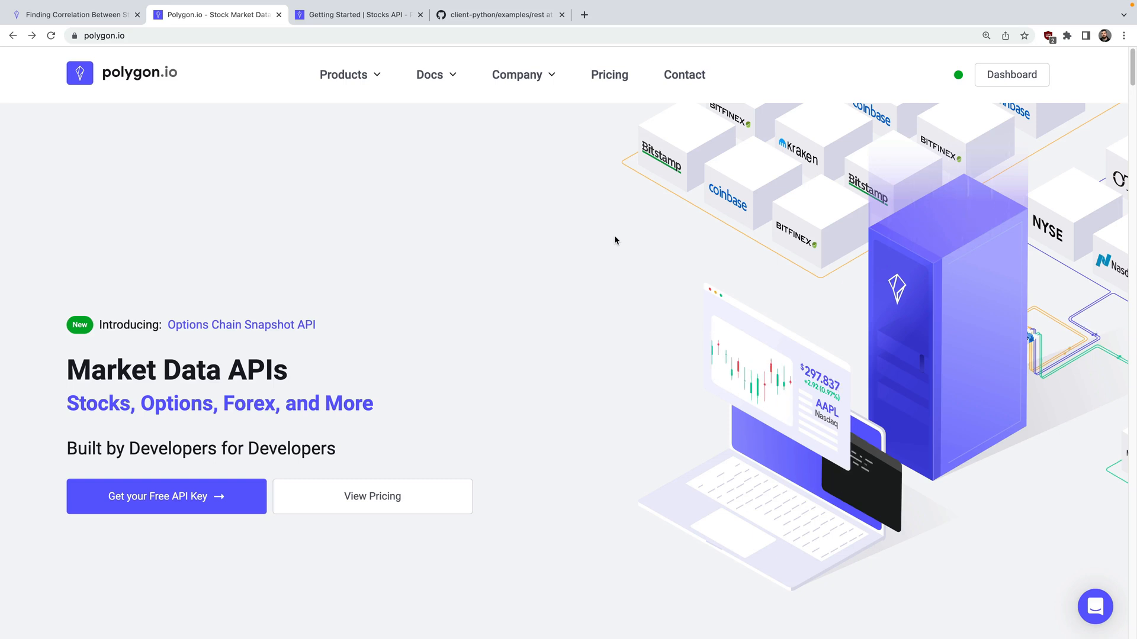
mouse_move(202, 497)
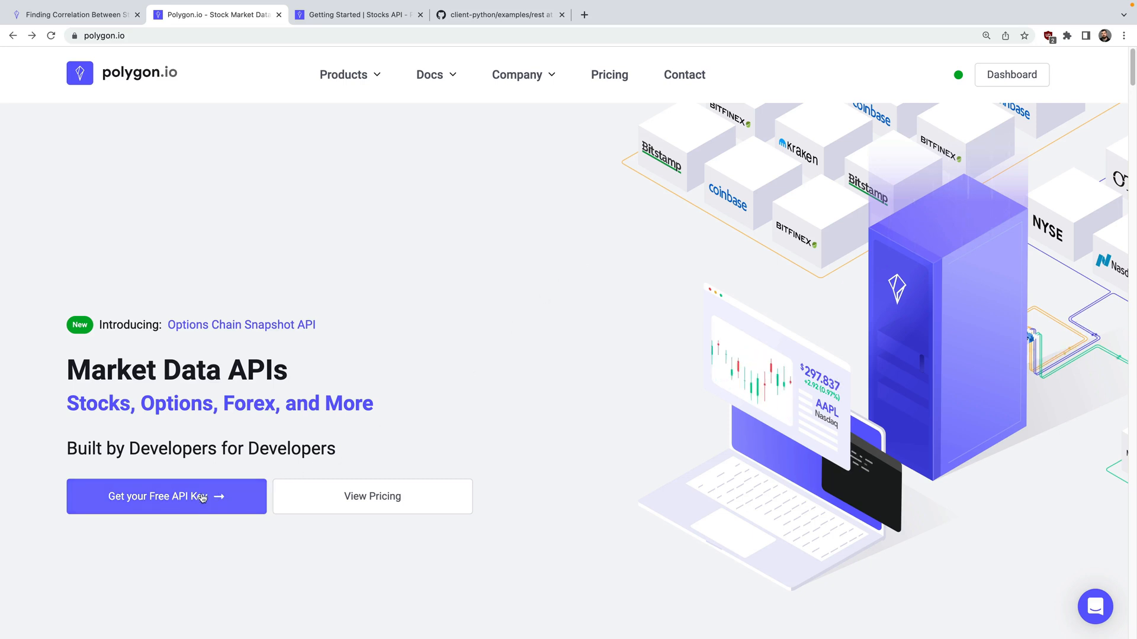
mouse_move(1046, 159)
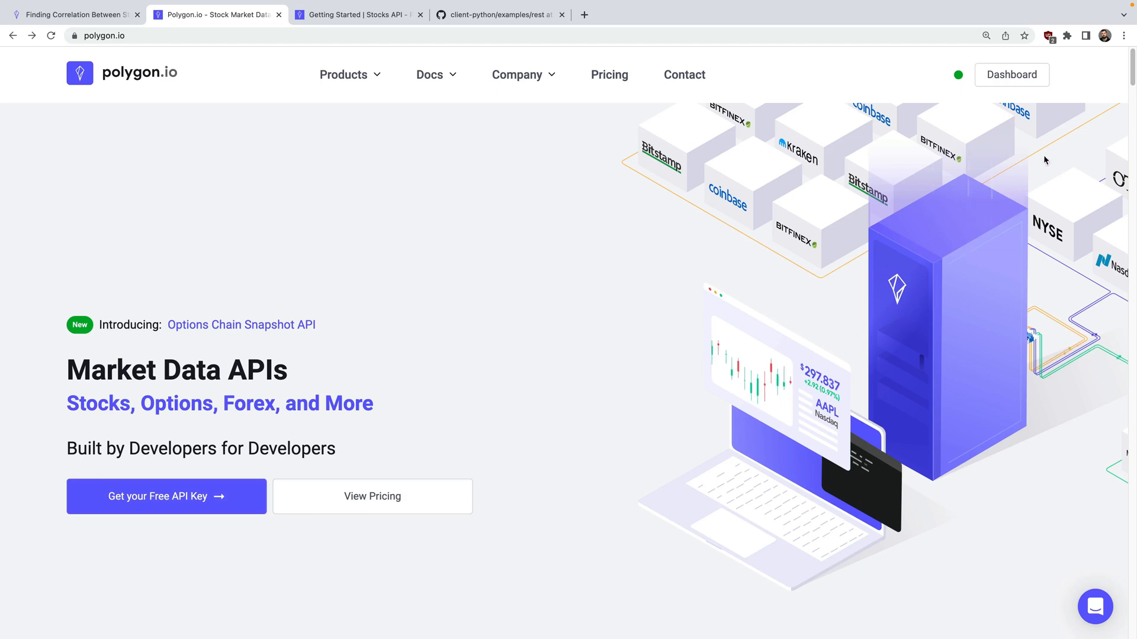
Step: Survey the homepage's stock, forex and crypto API endpoint lists, then return to the top
scroll("down", 3)
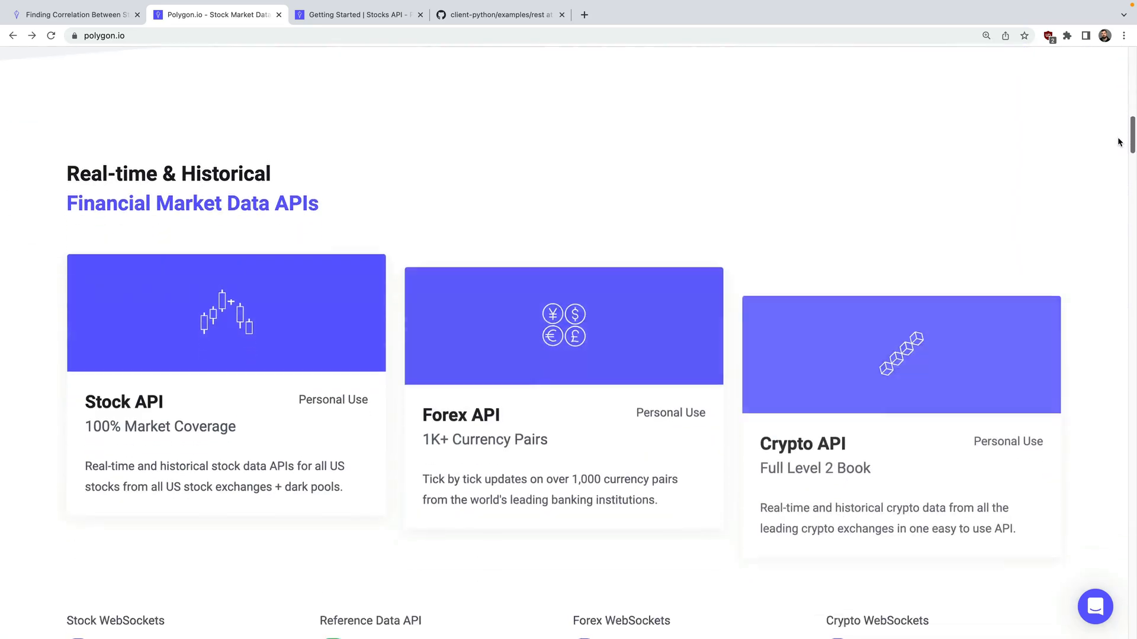
scroll("down", 3)
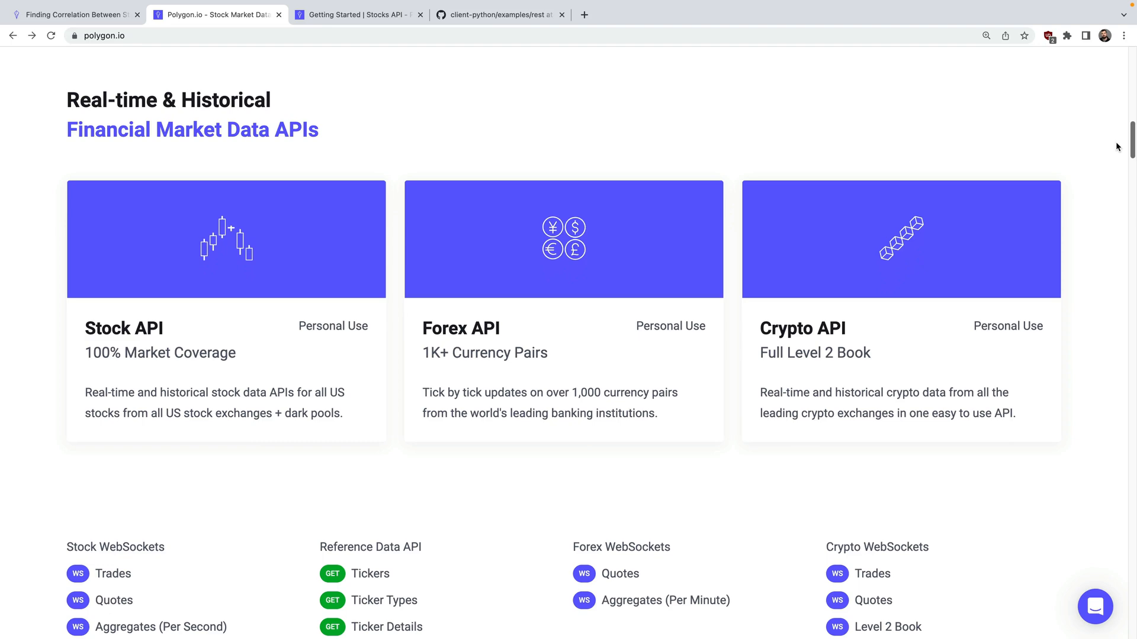
scroll("down", 3)
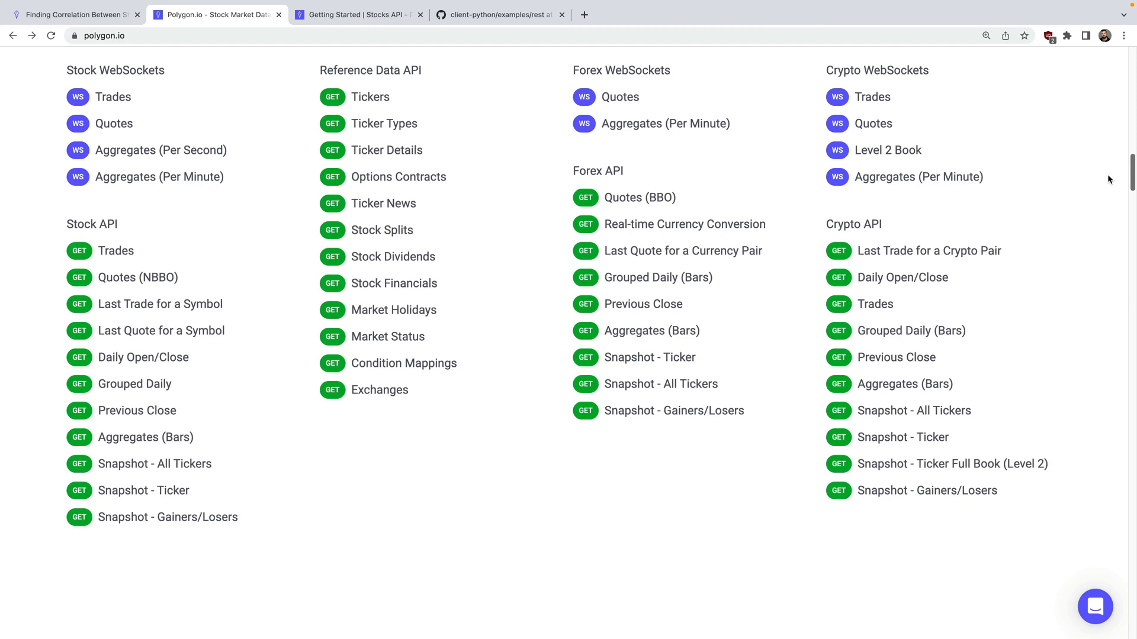
scroll("down", 3)
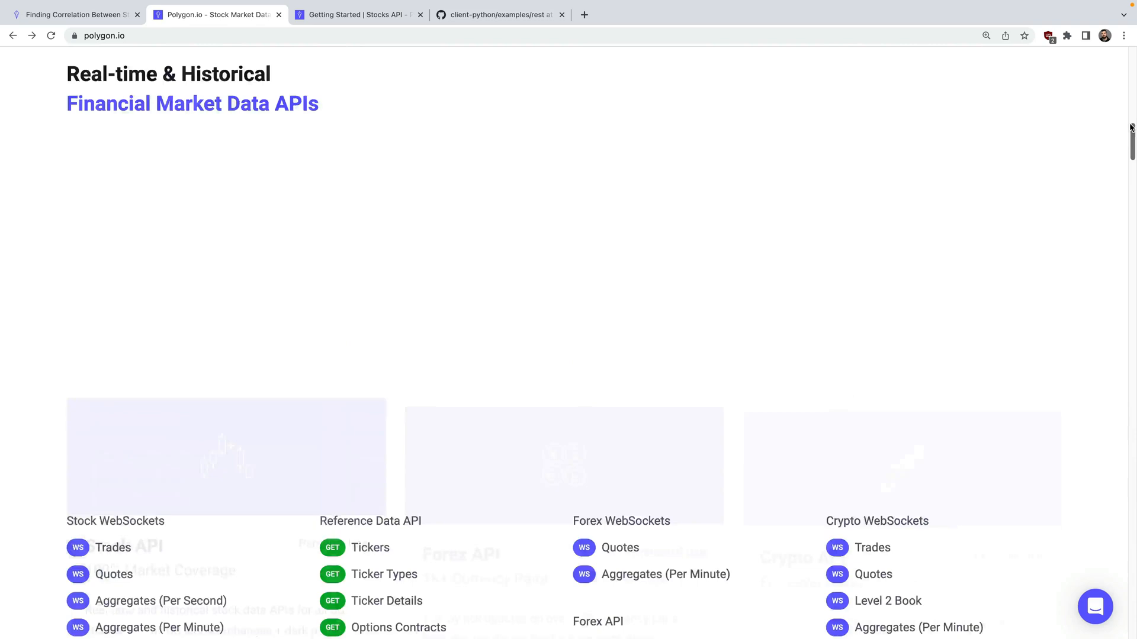
left_click(428, 75)
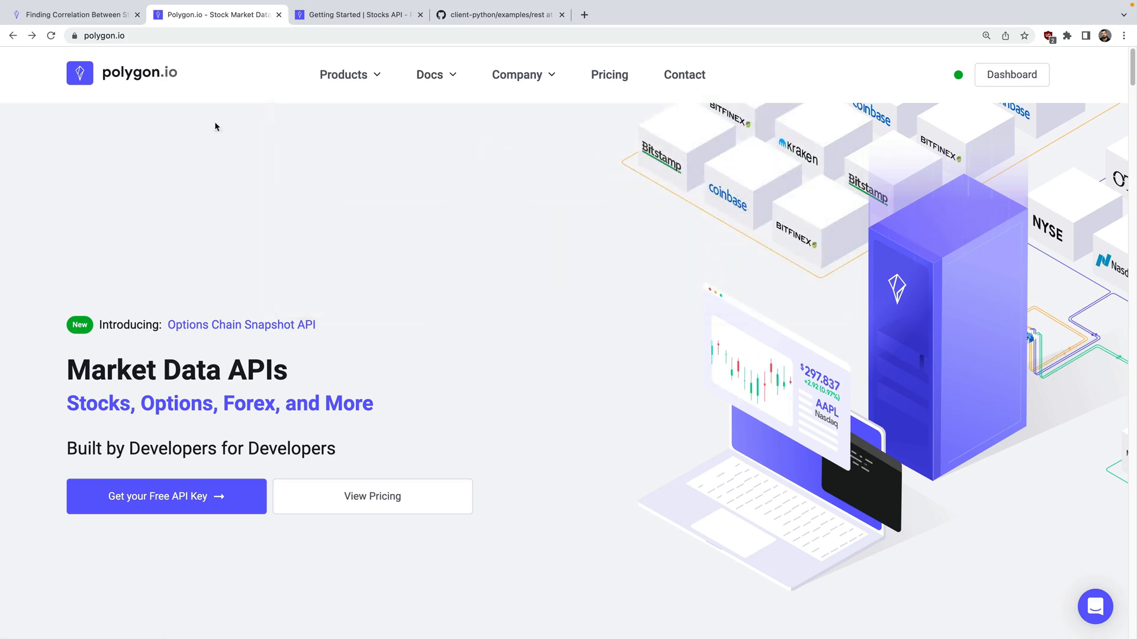
Step: View the Stocks Aggregates (Bars) docs and its timespan options, keeping timespan as day
left_click(355, 14)
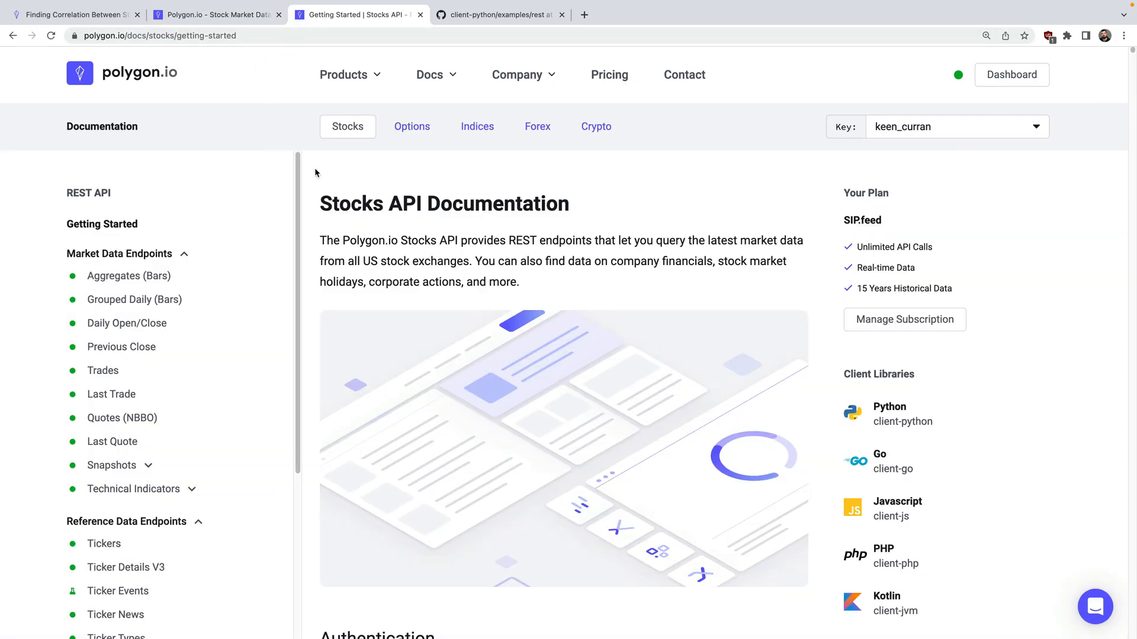
mouse_move(128, 276)
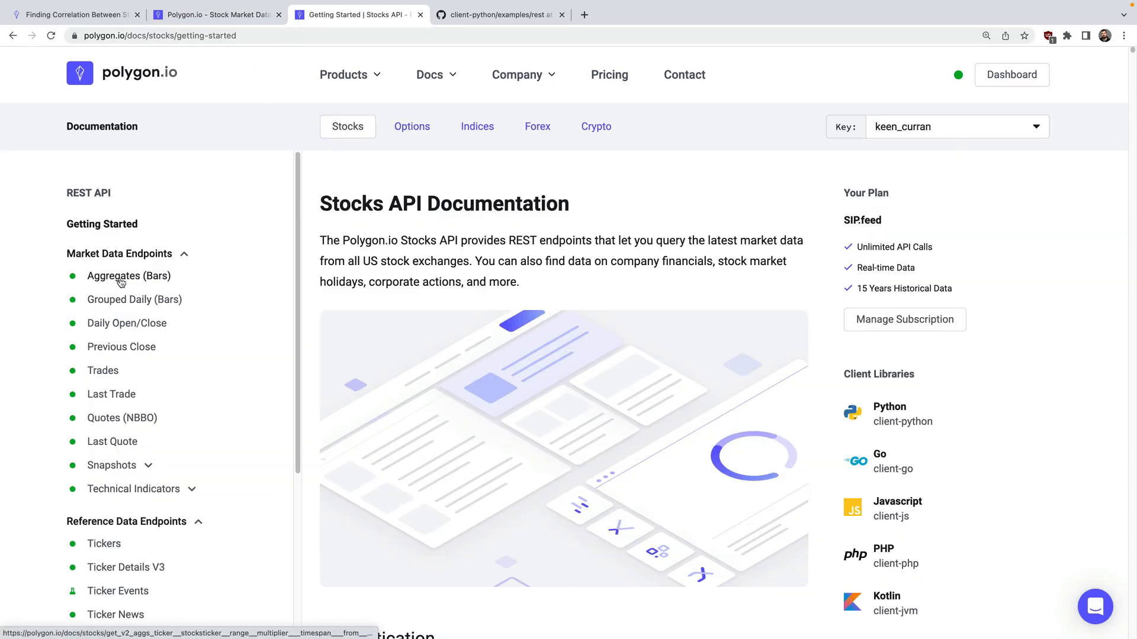
left_click(128, 276)
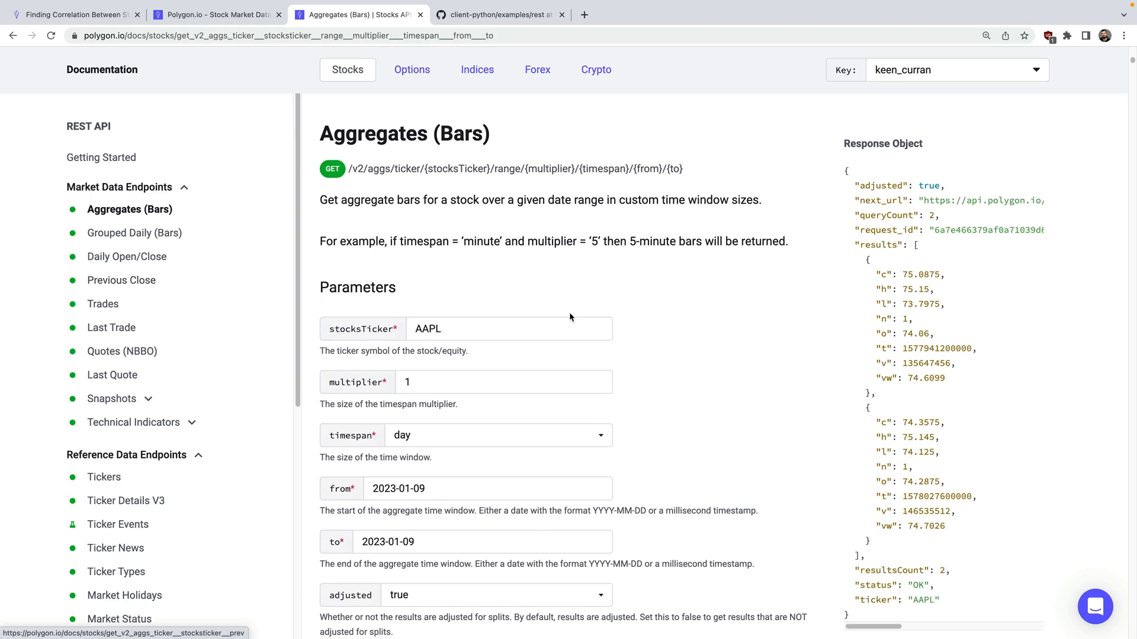
left_click(498, 435)
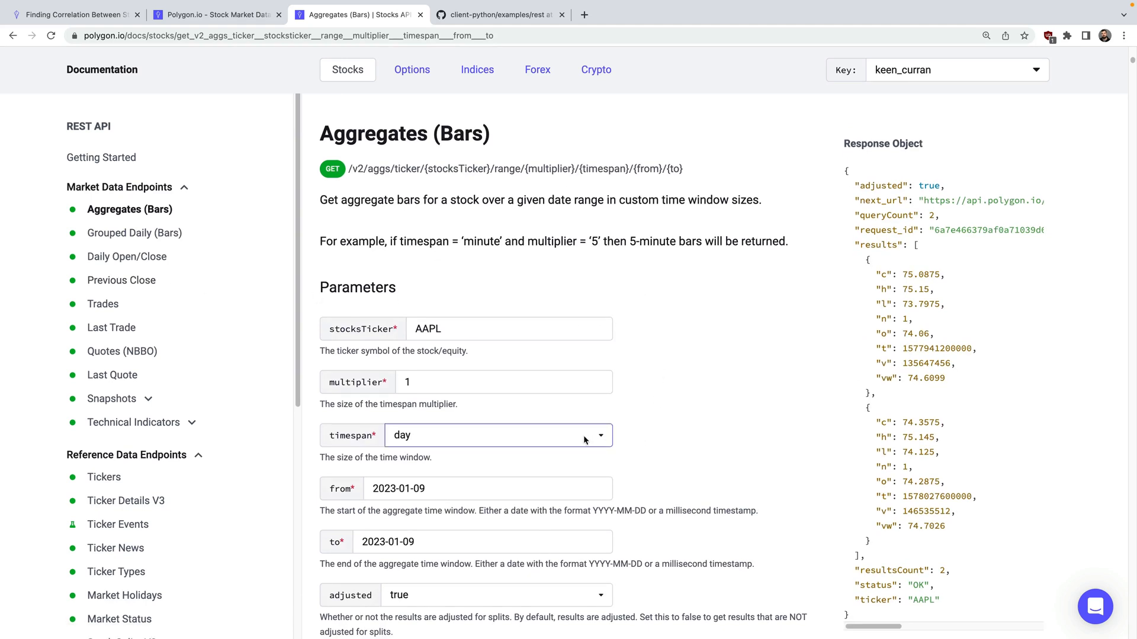
left_click(497, 435)
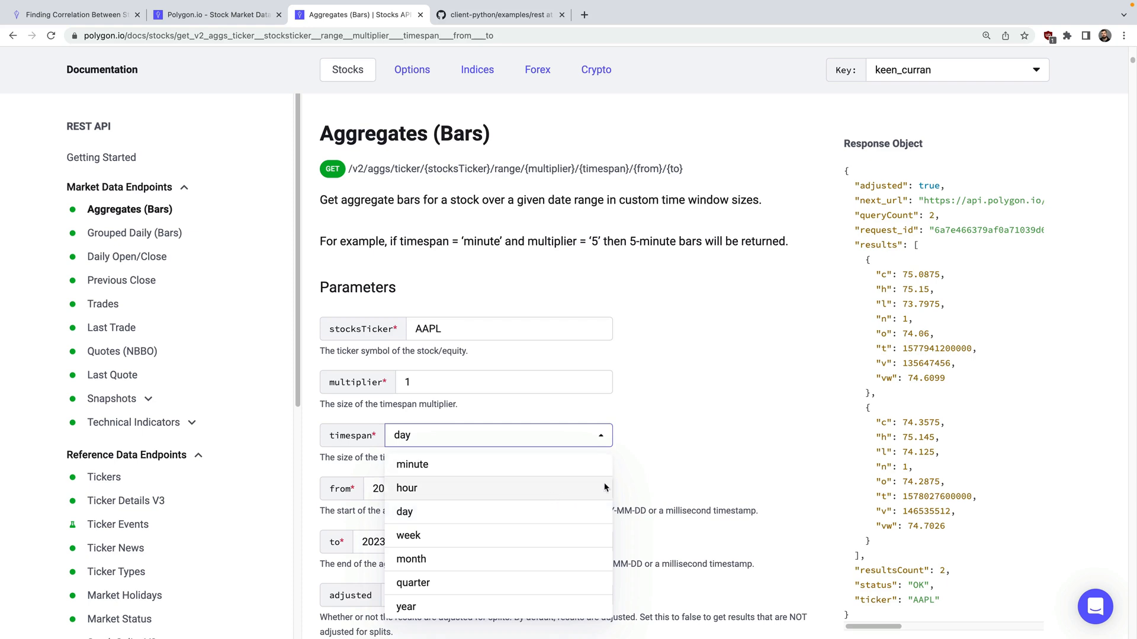
left_click(404, 511)
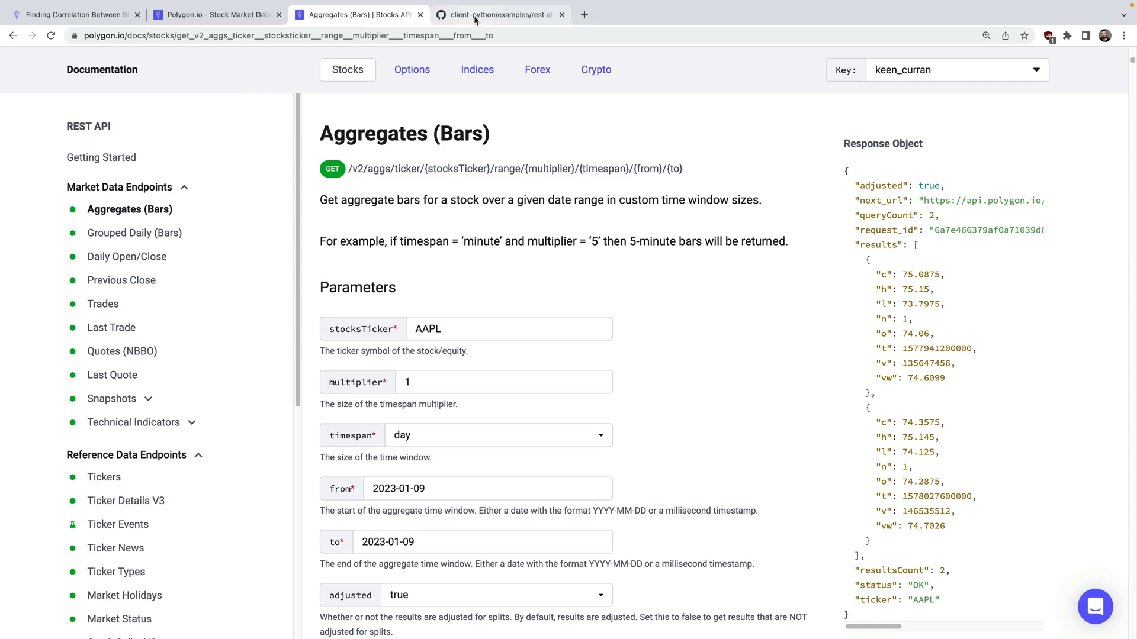
Step: Browse the client-python GitHub repository and enter its examples folder
left_click(500, 15)
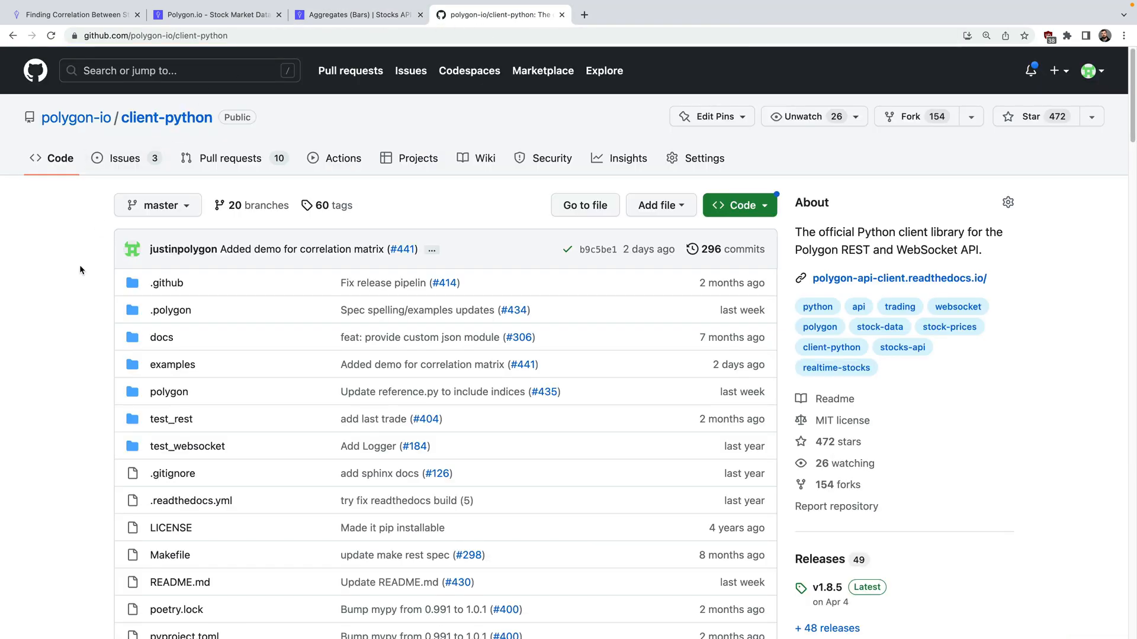
scroll("down", 3)
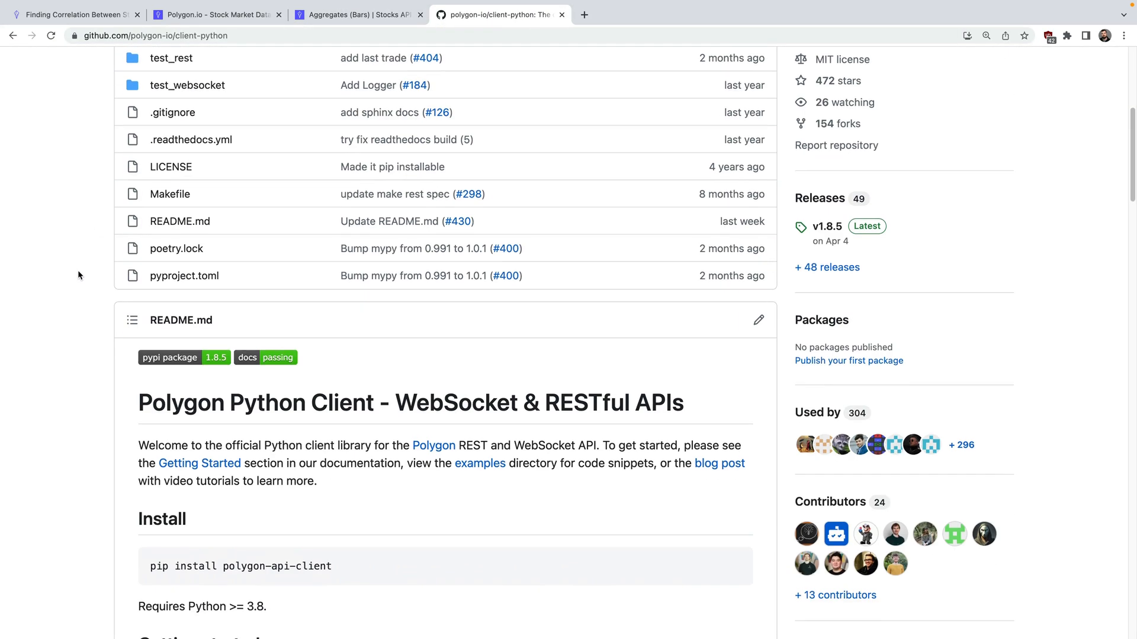
scroll("down", 3)
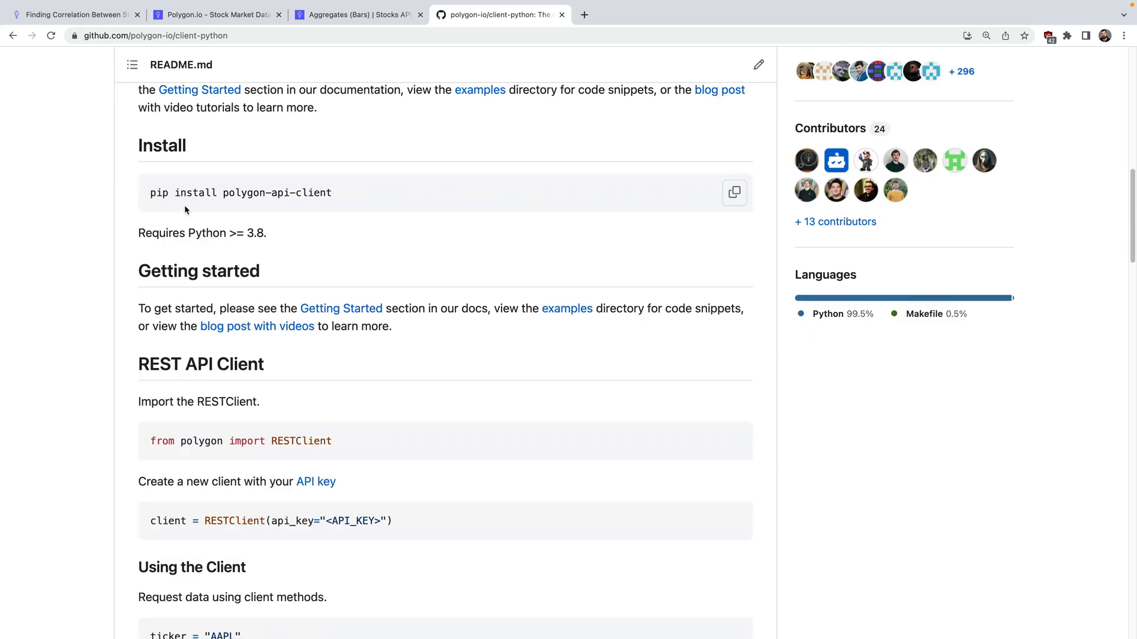
scroll("down", 3)
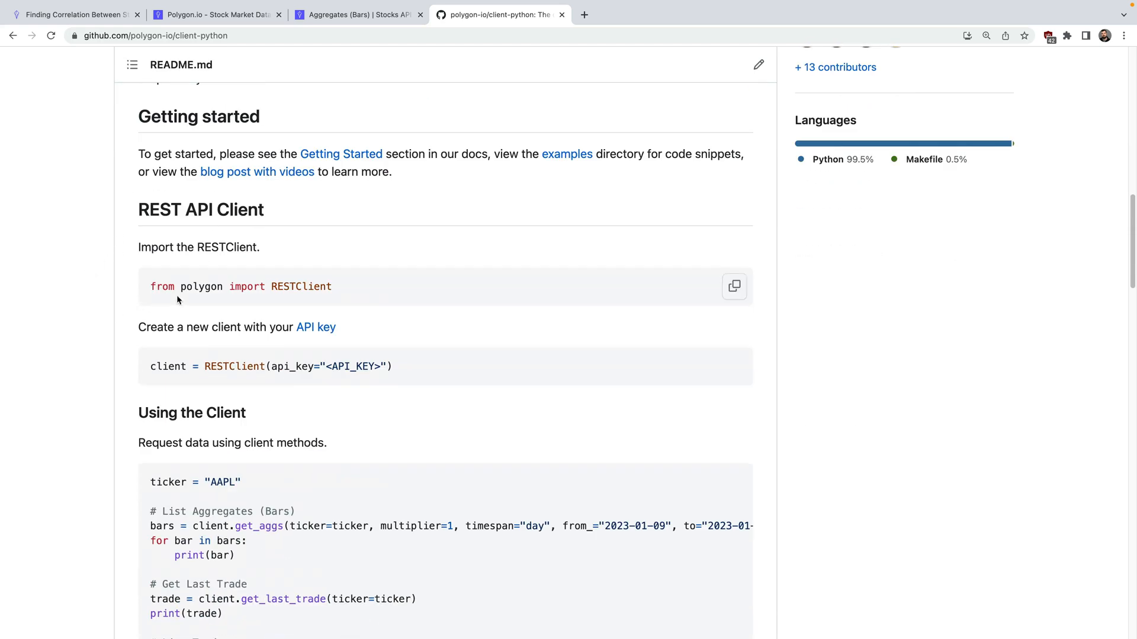
scroll("up", 3)
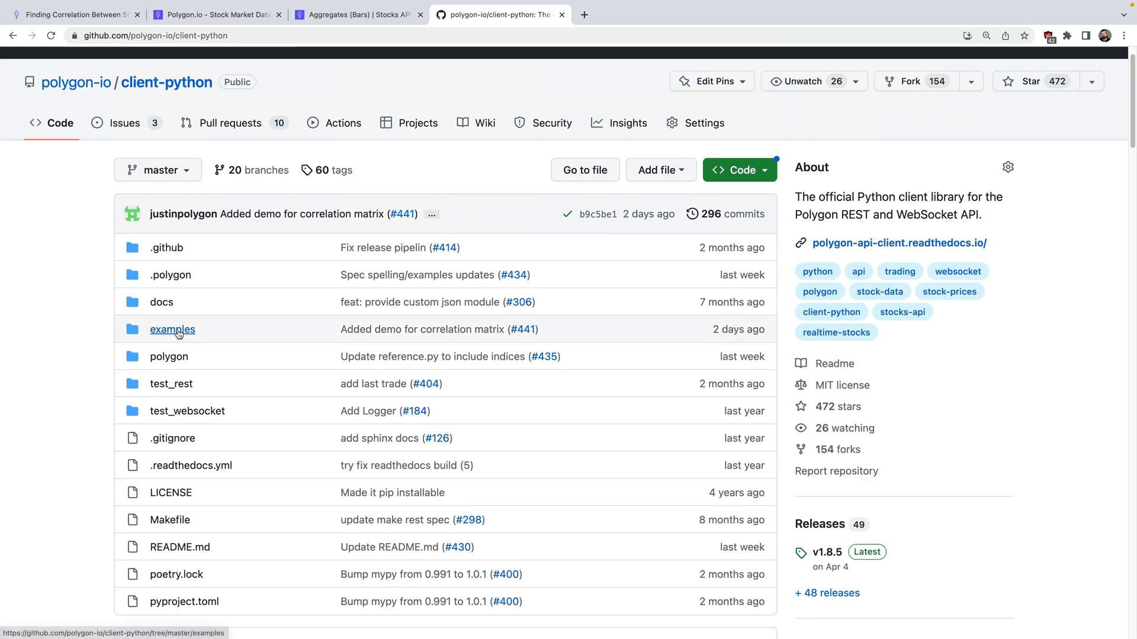
left_click(173, 329)
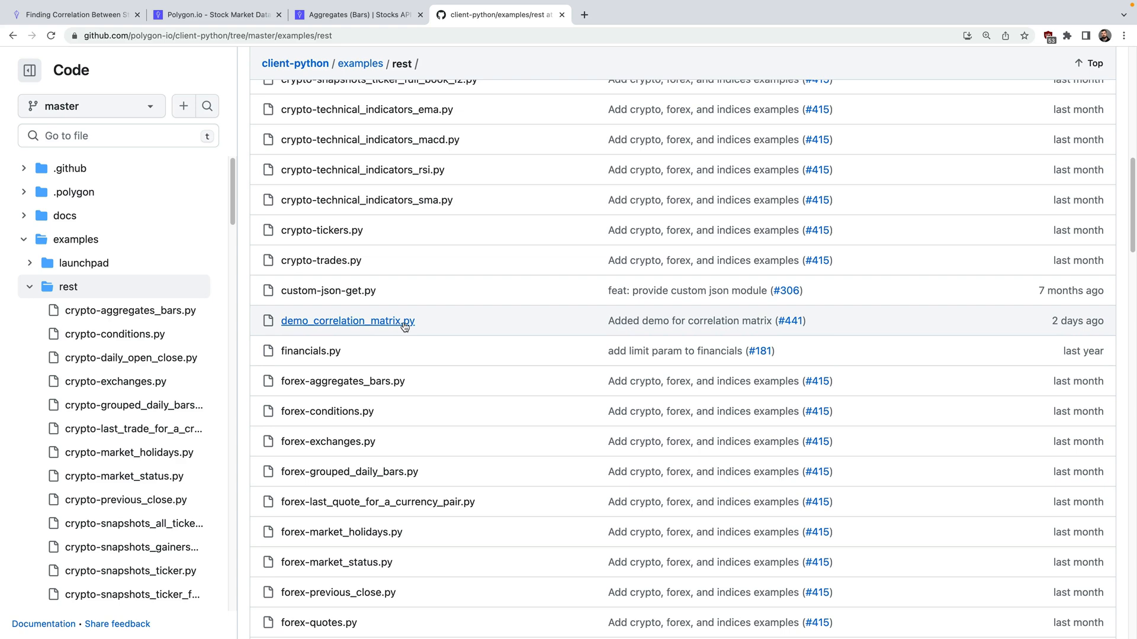
mouse_move(472, 325)
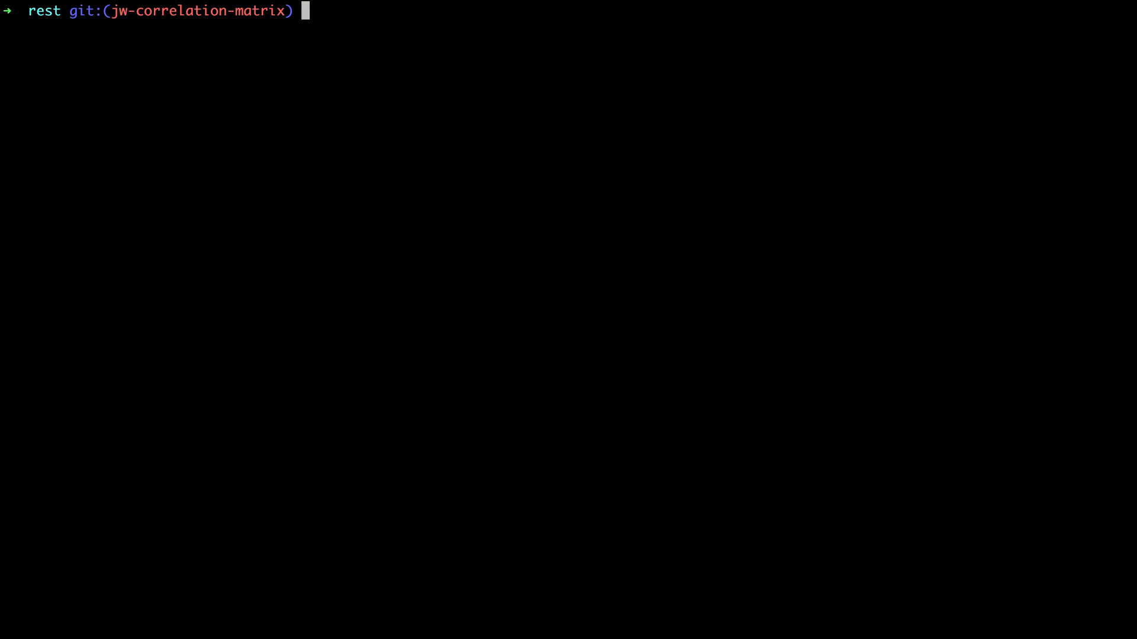
Step: Edit demo_correlation_matrix.py in vi and read its prerequisites down to the symbols and date range
type("vi demo_correlation_matrix.py")
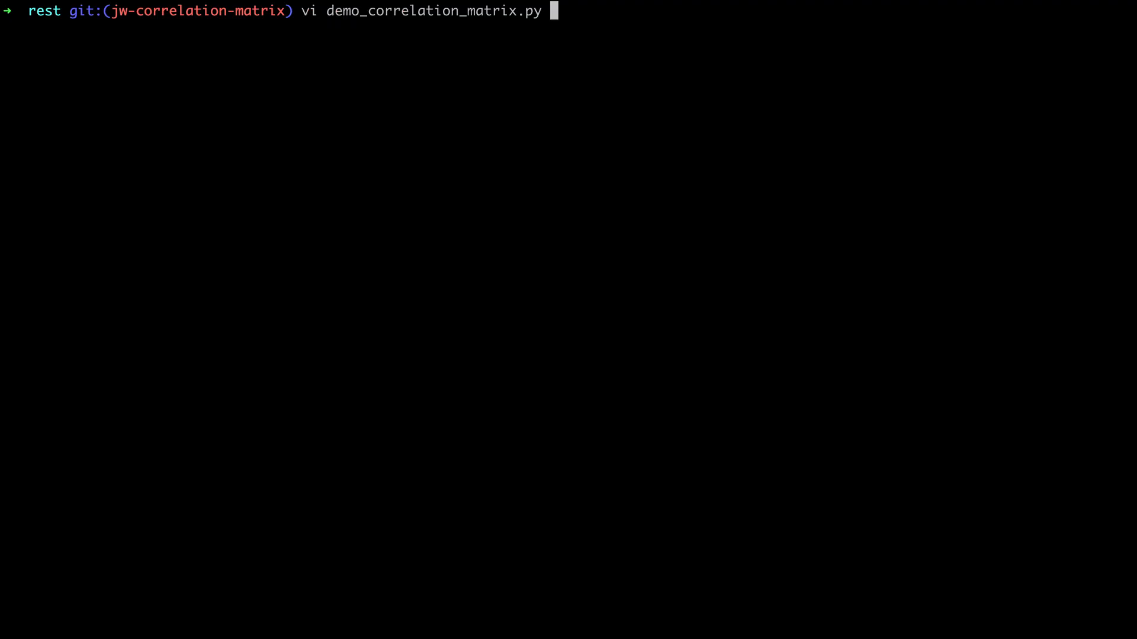
key("enter")
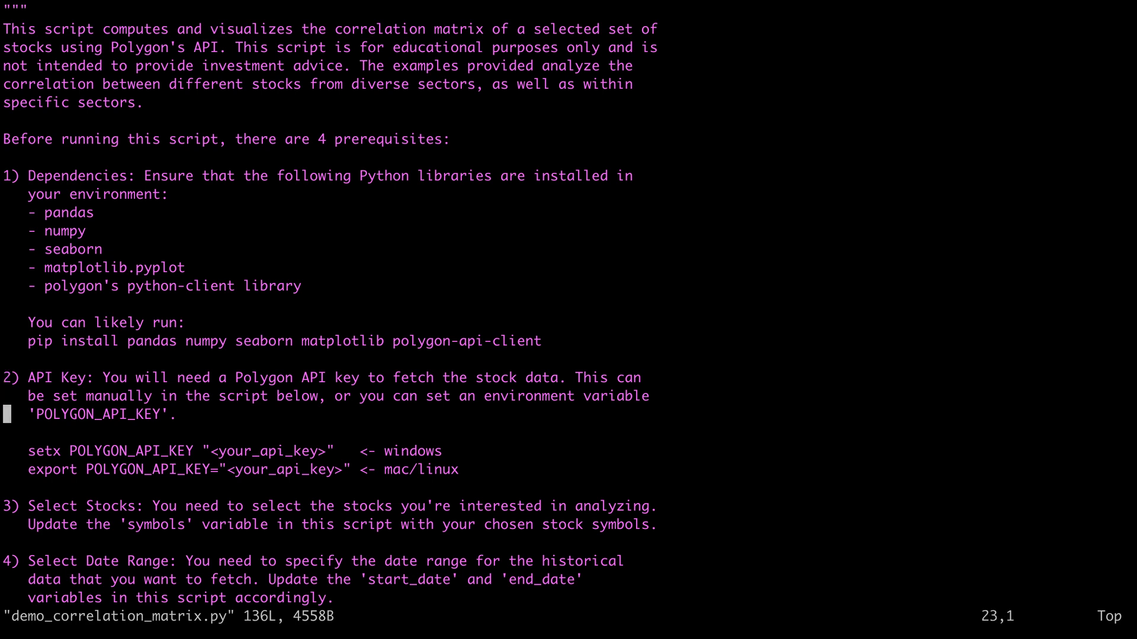
key("Down")
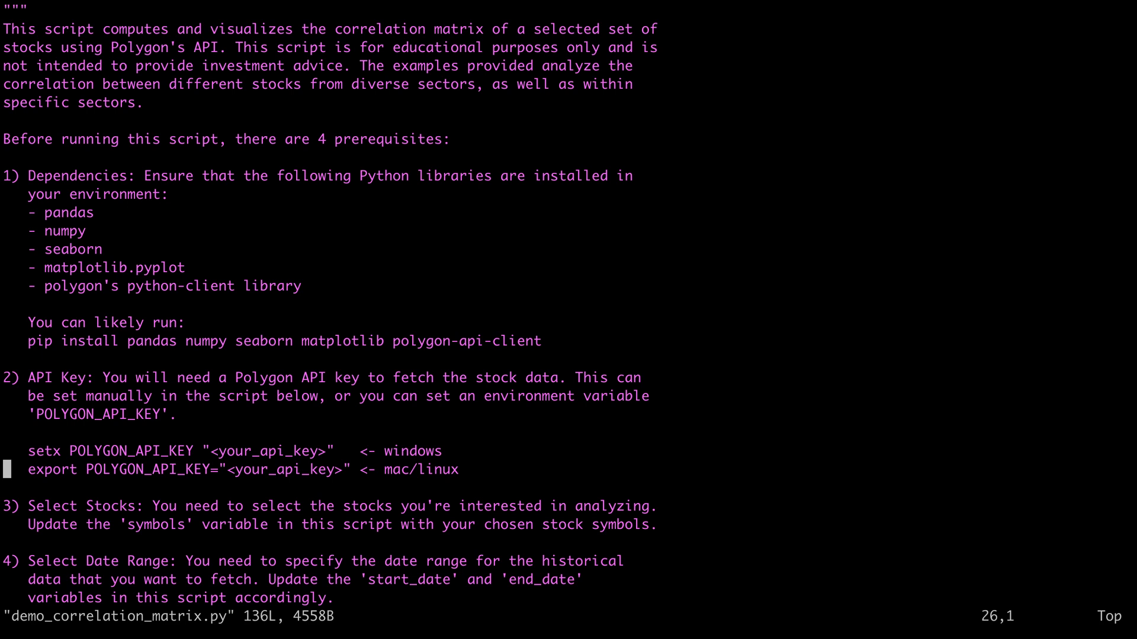
scroll("down", 3)
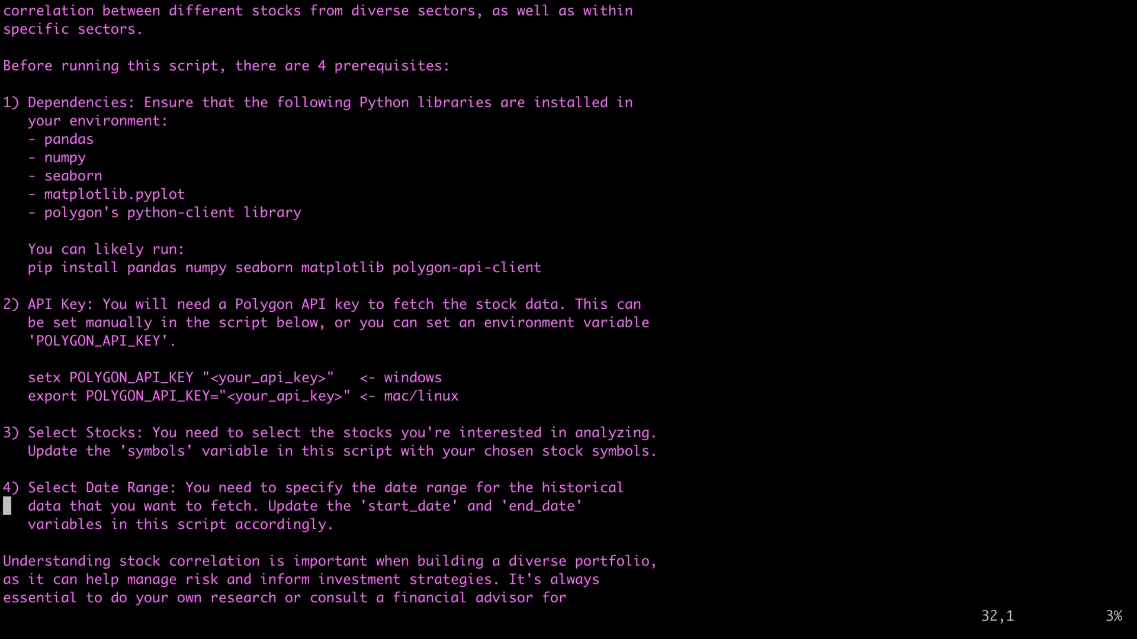
scroll("down", 3)
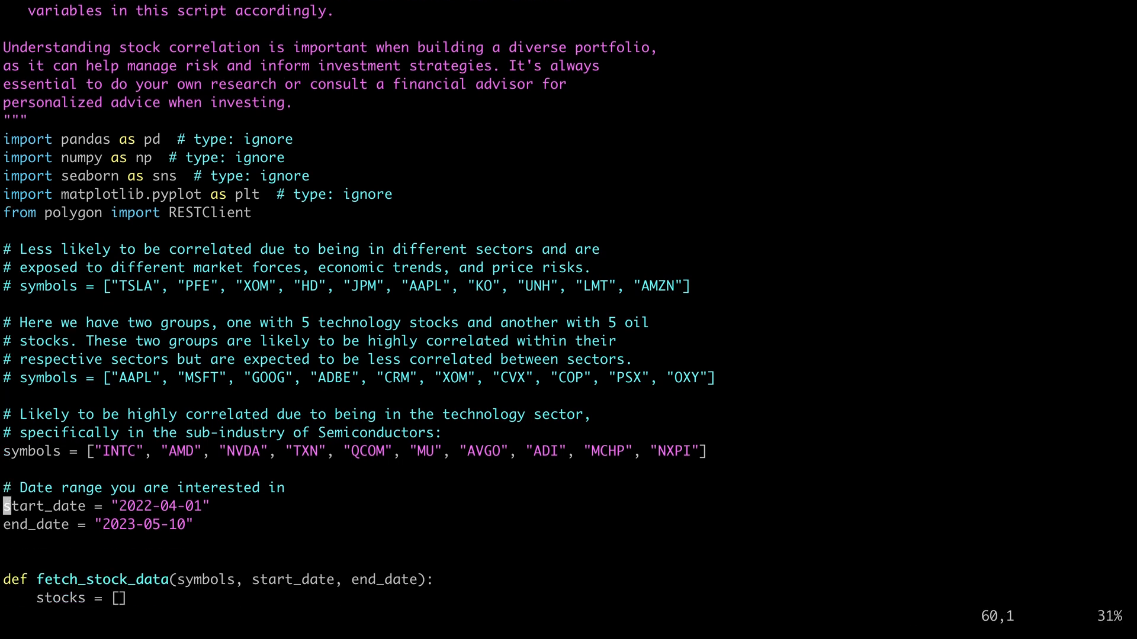
Step: Read through the fetch_stock_data function that downloads and merges daily closes
scroll("down", 3)
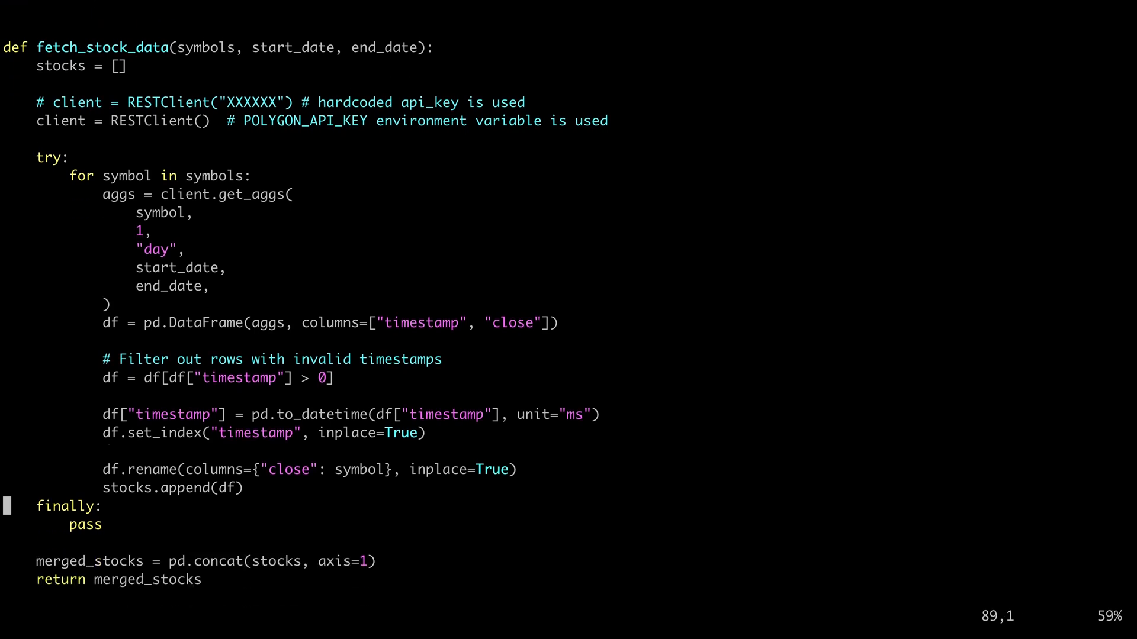
scroll("down", 3)
type("python3 demo_correlation_matrix.py")
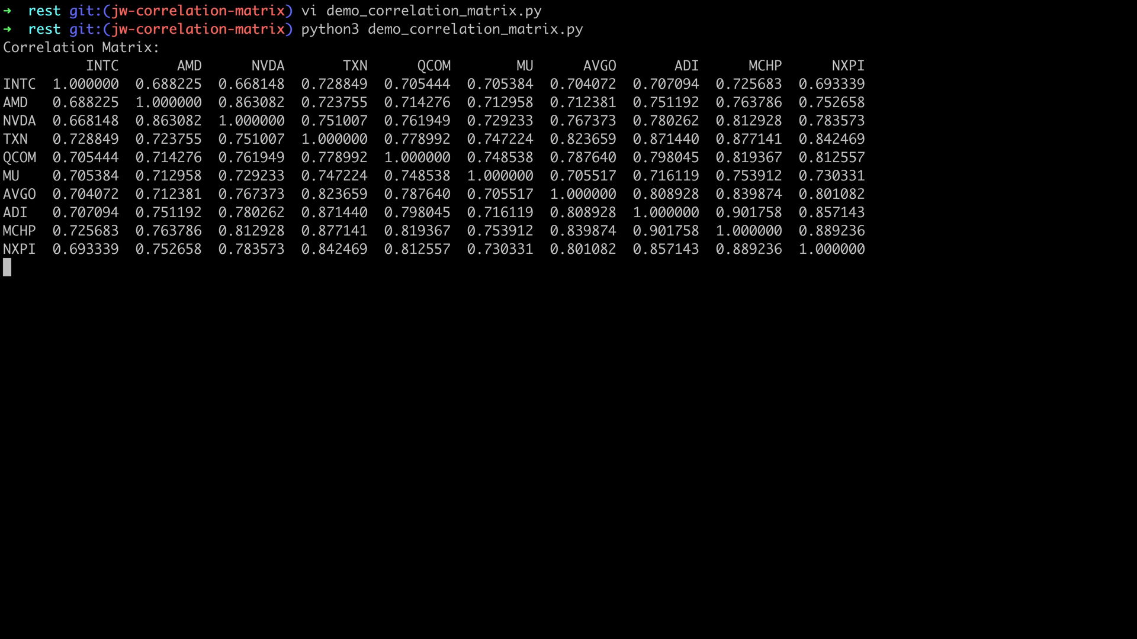
Step: Highlight tickers such as NVDA in the printed semiconductor correlation matrix
double_click(167, 85)
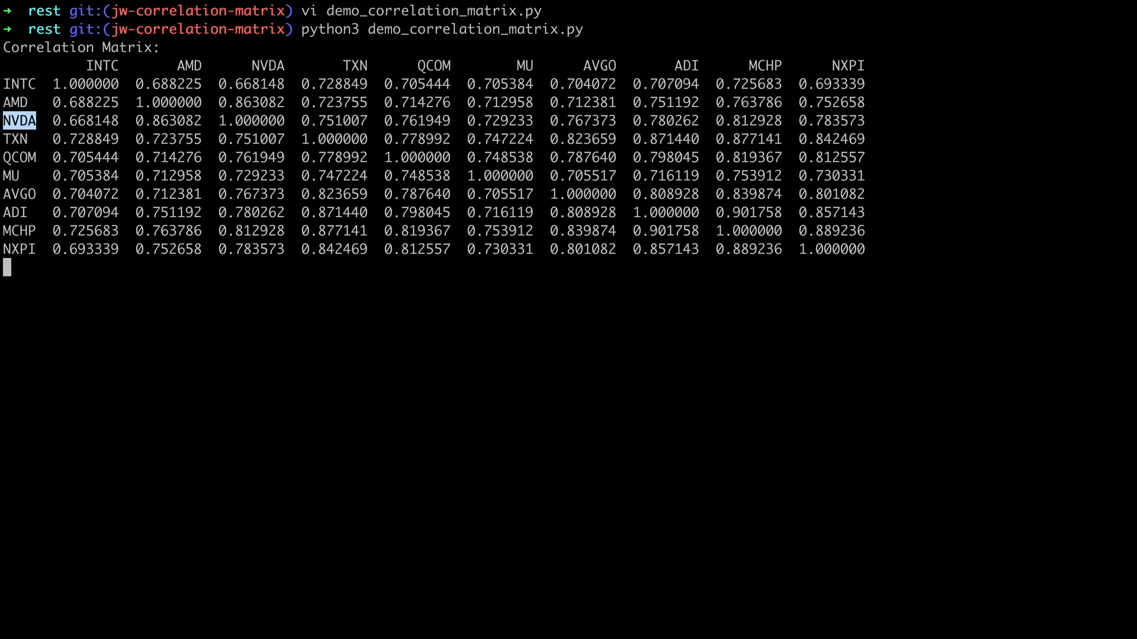
double_click(188, 66)
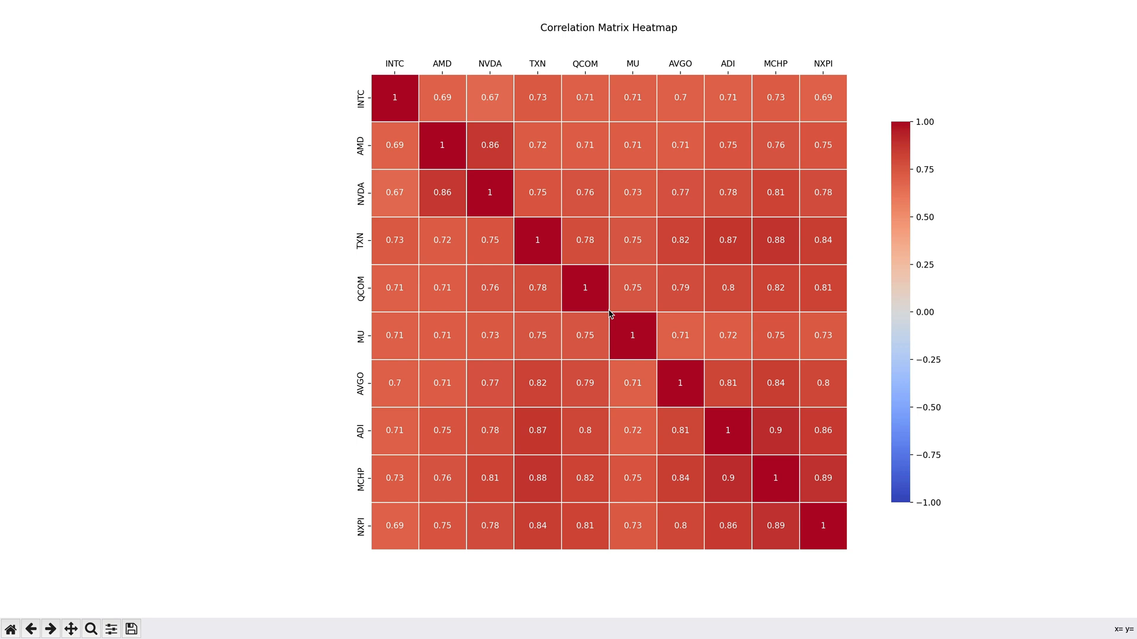
mouse_move(590, 73)
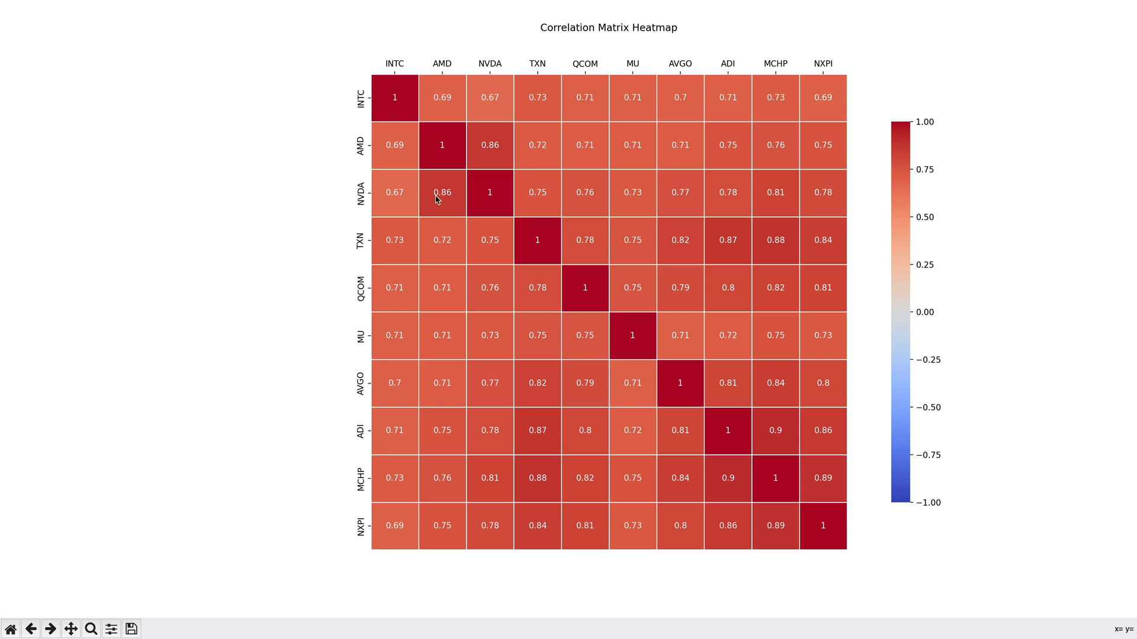
mouse_move(442, 204)
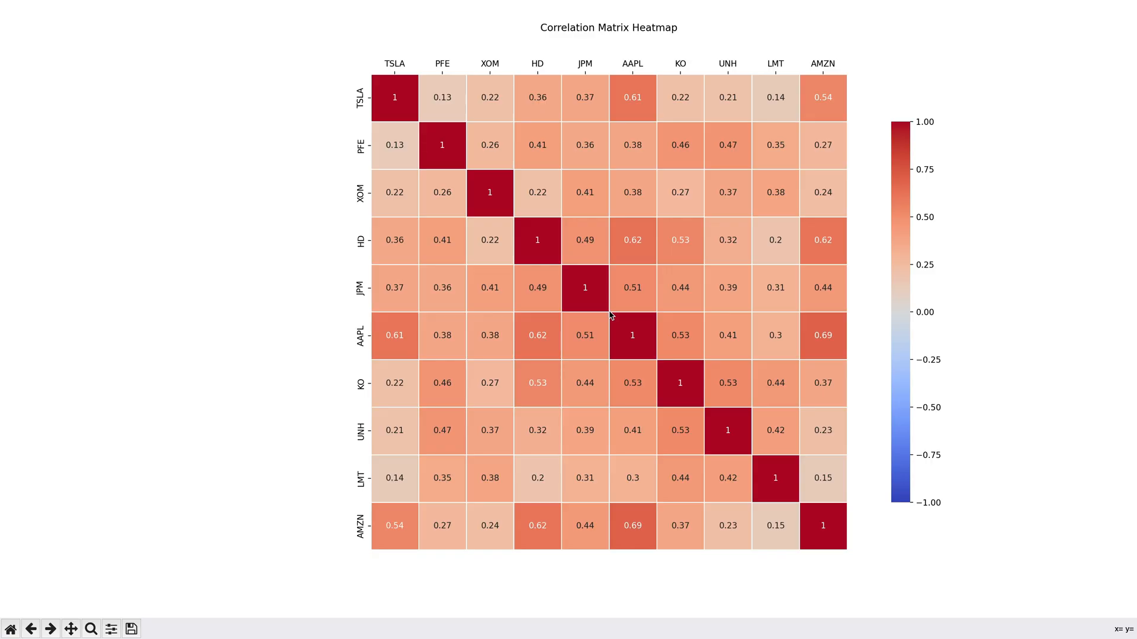
mouse_move(532, 182)
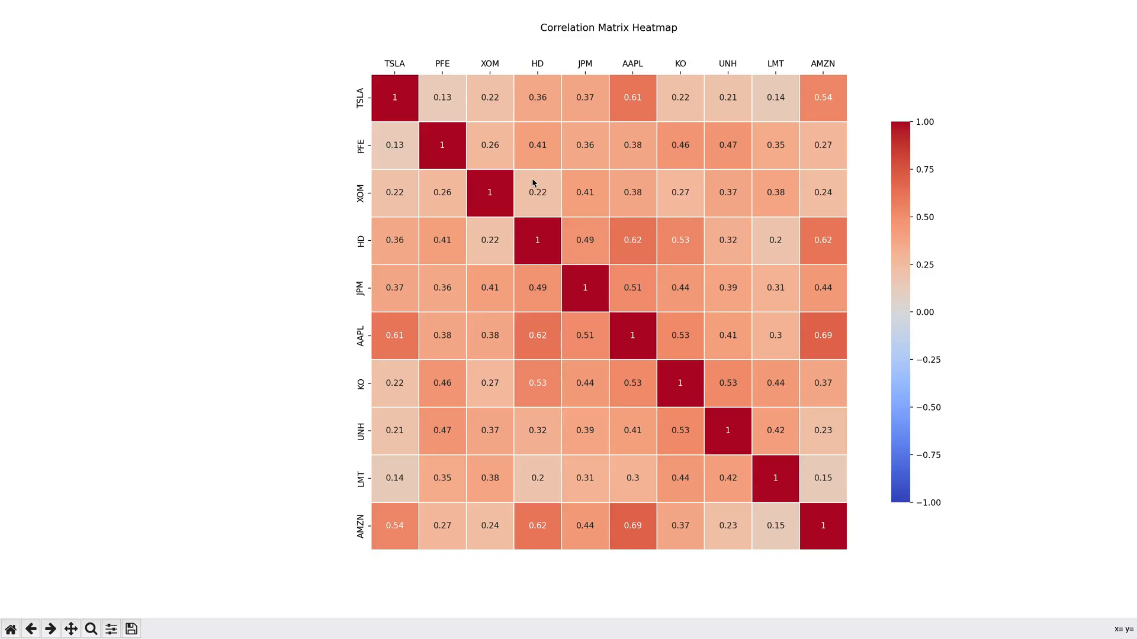
mouse_move(543, 198)
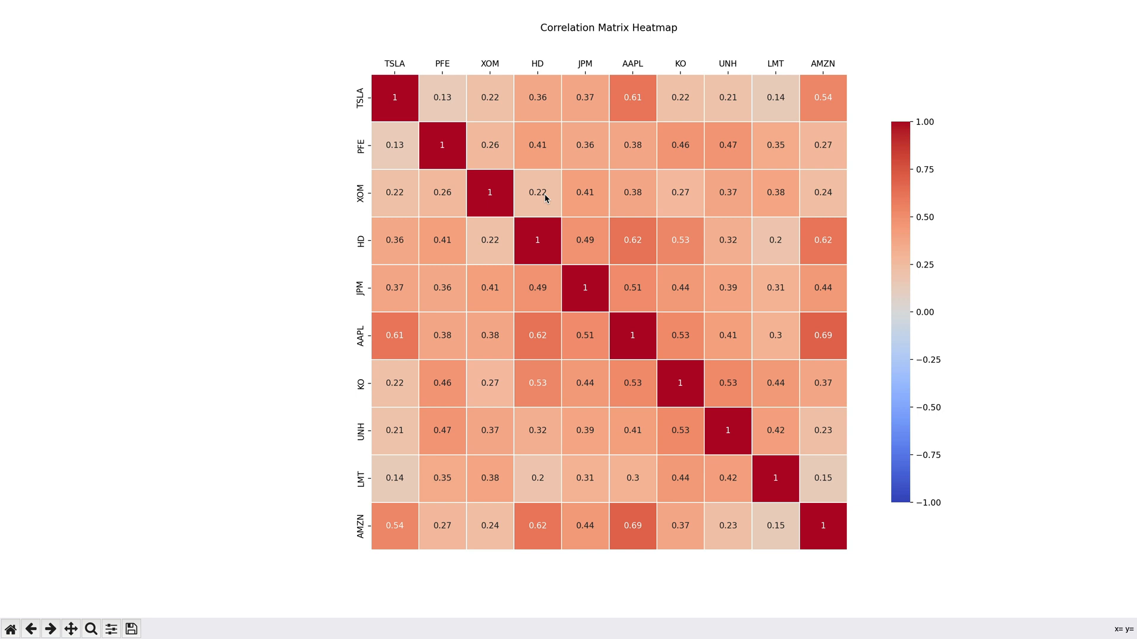
mouse_move(377, 340)
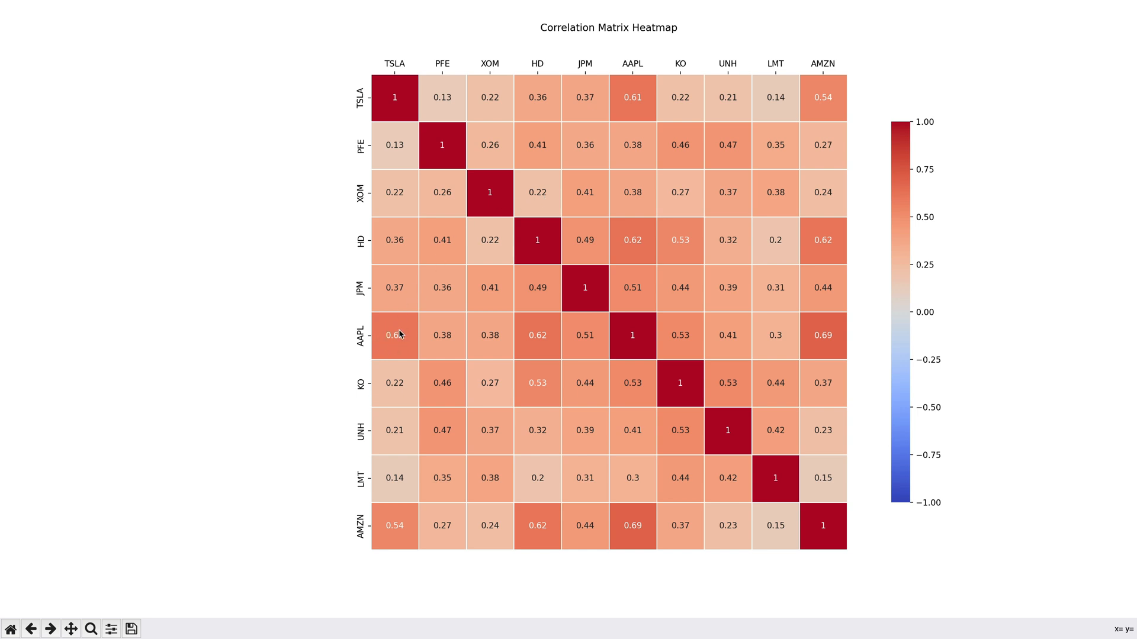
mouse_move(405, 526)
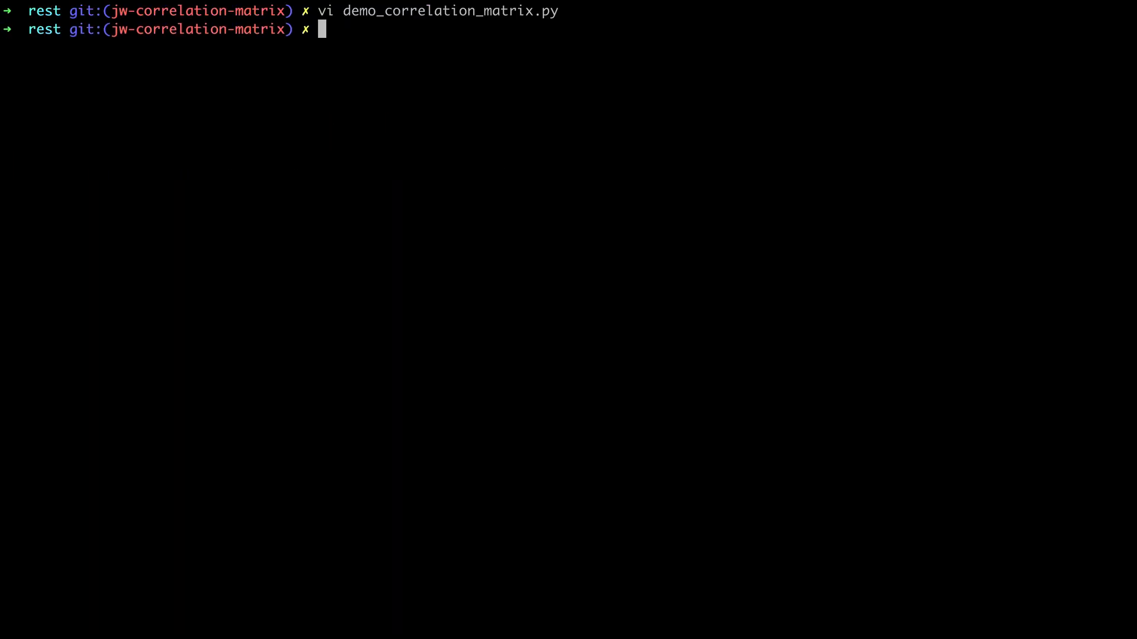
Step: Rerun python3 demo_correlation_matrix.py for the tech versus oil correlation matrix
type("python3 demo_correlation_matrix.py")
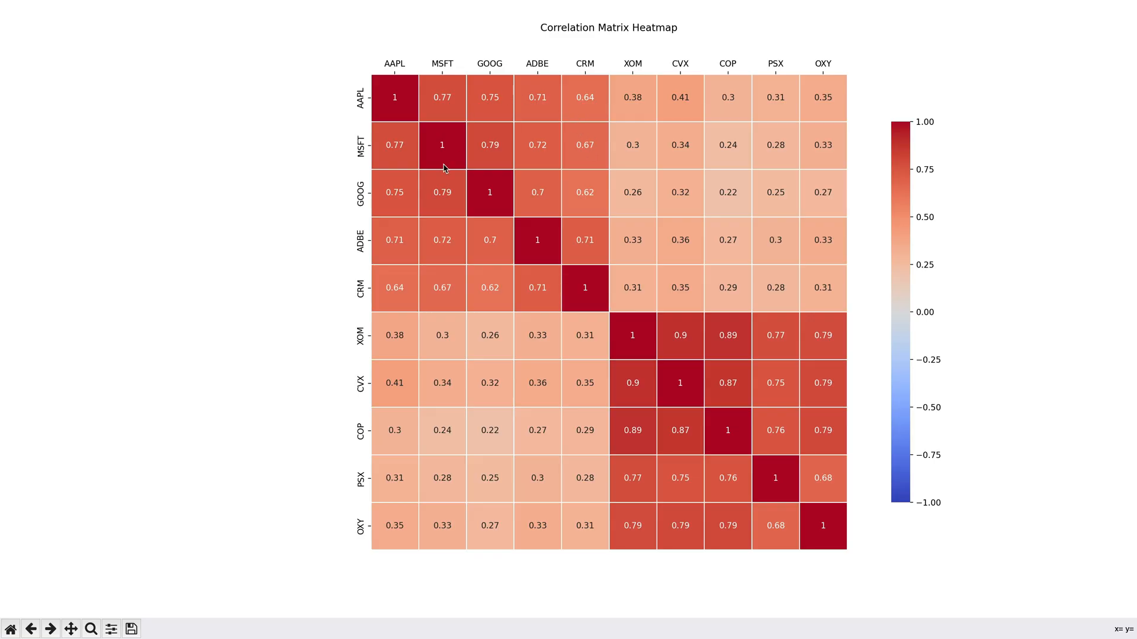
mouse_move(565, 234)
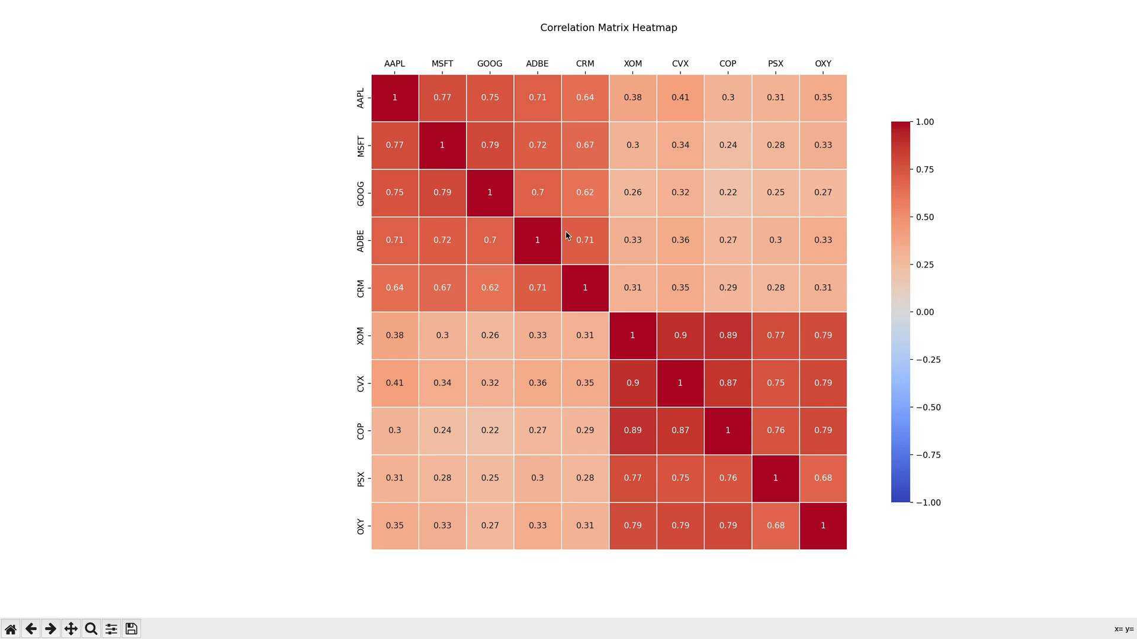
mouse_move(777, 459)
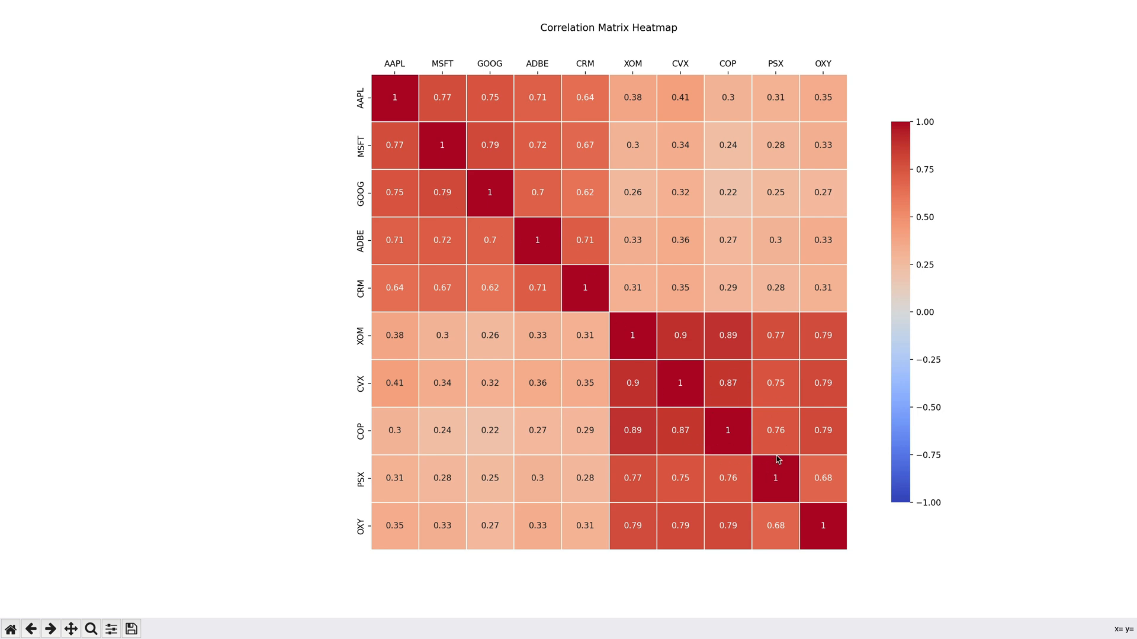
mouse_move(788, 458)
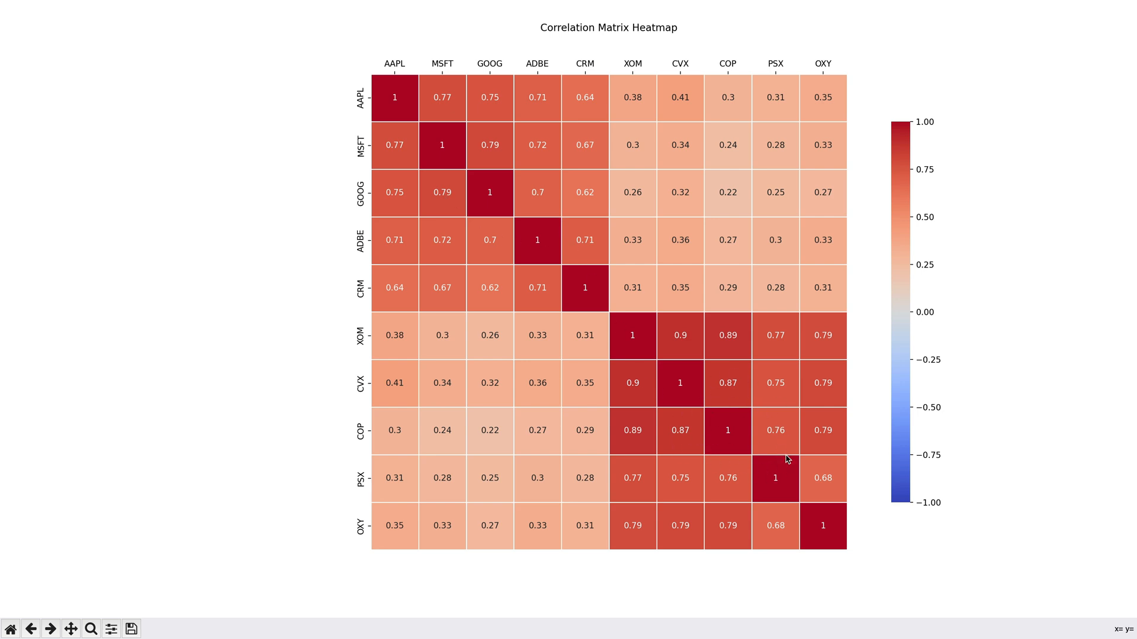
mouse_move(682, 319)
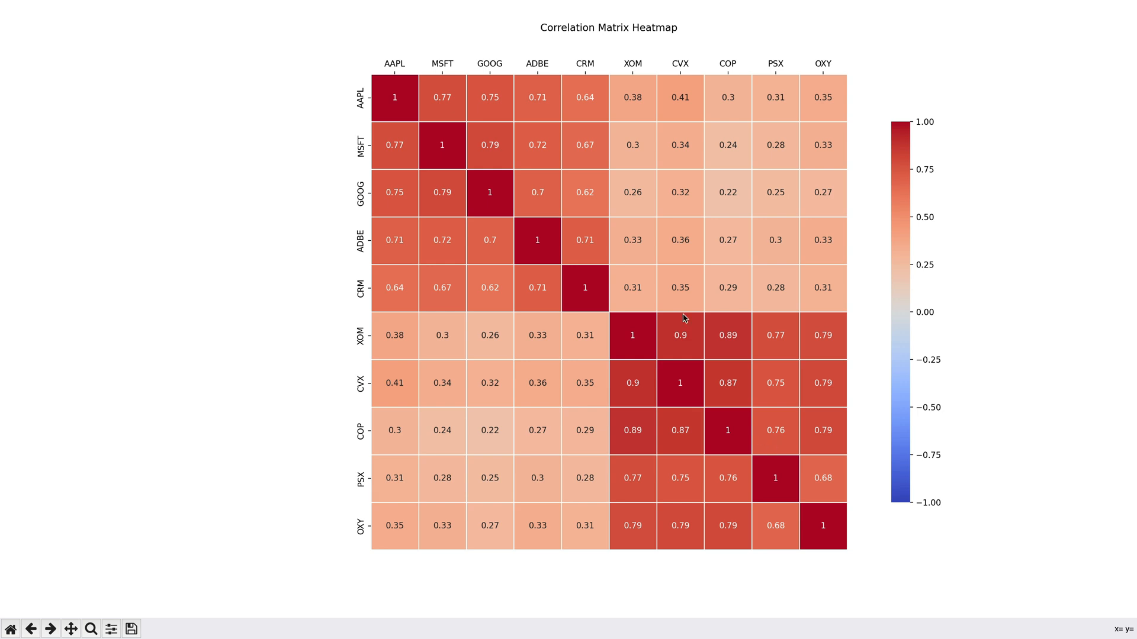
mouse_move(493, 214)
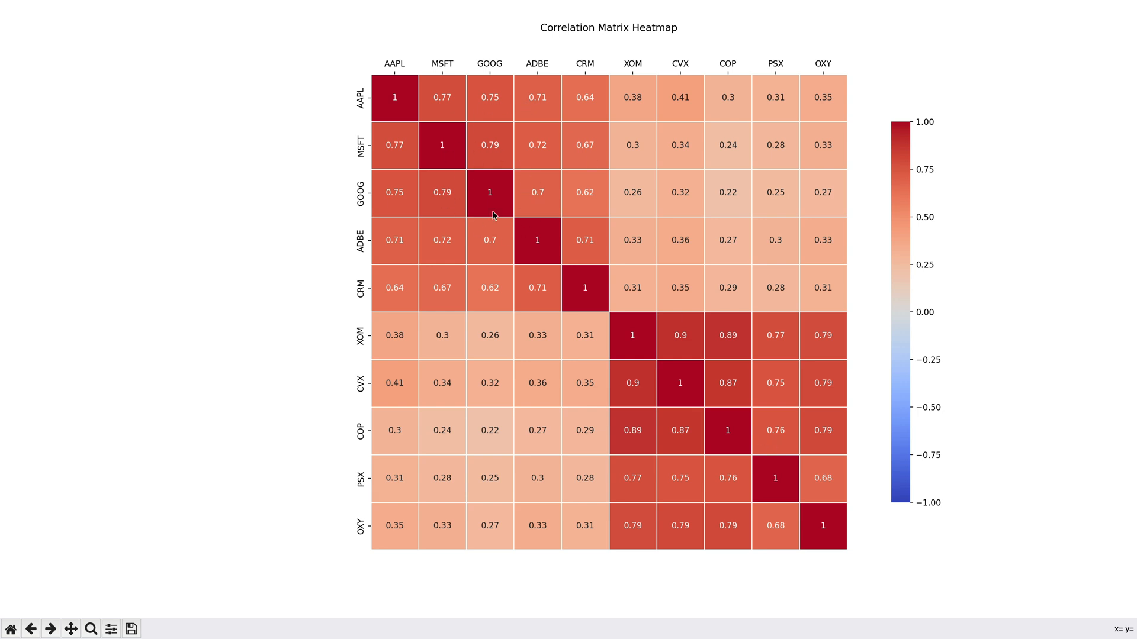
mouse_move(505, 216)
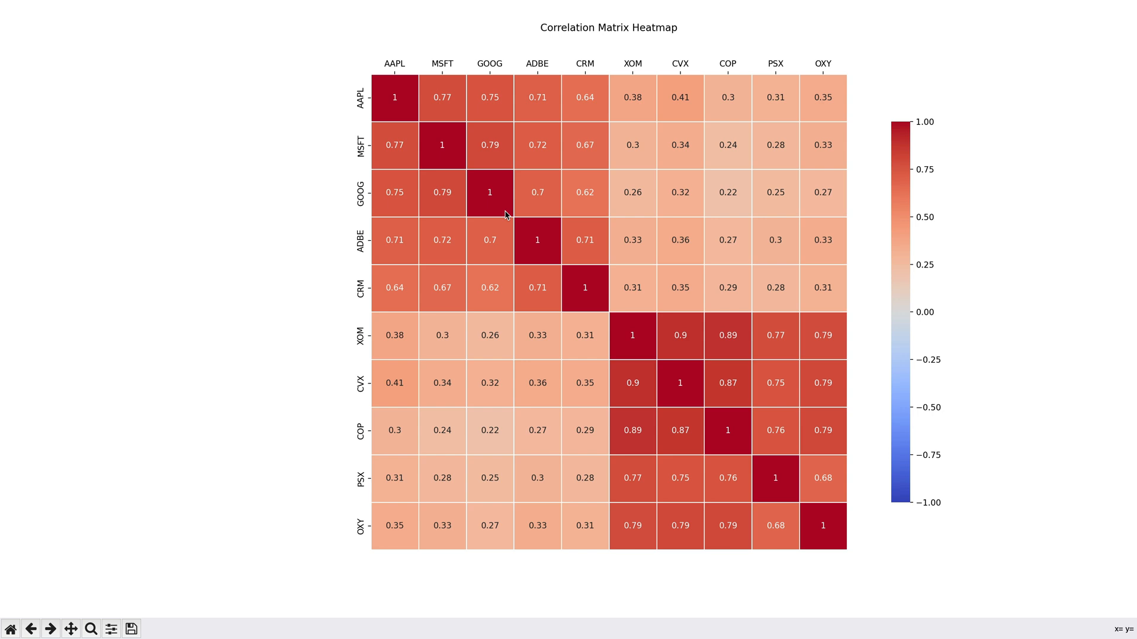